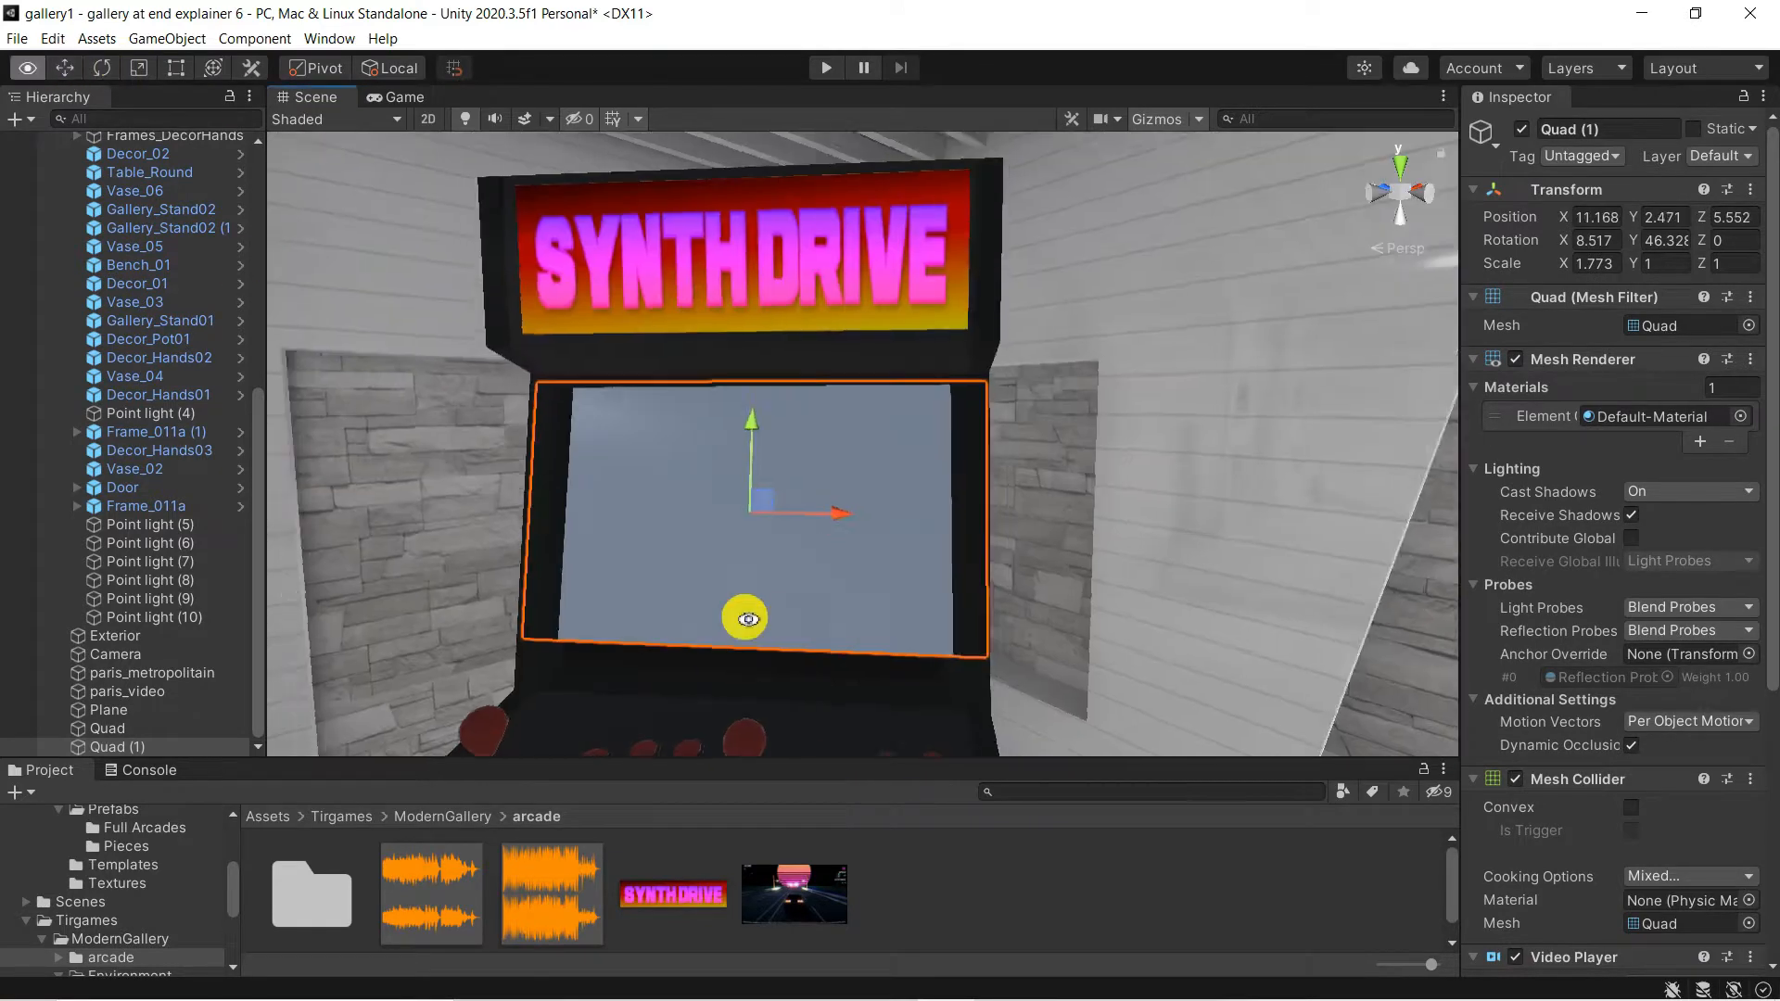
Step: Search Free Music Archive for 'synthwave' and list the matching tracks
{"action": "left_click", "coordinate": [826, 67]}
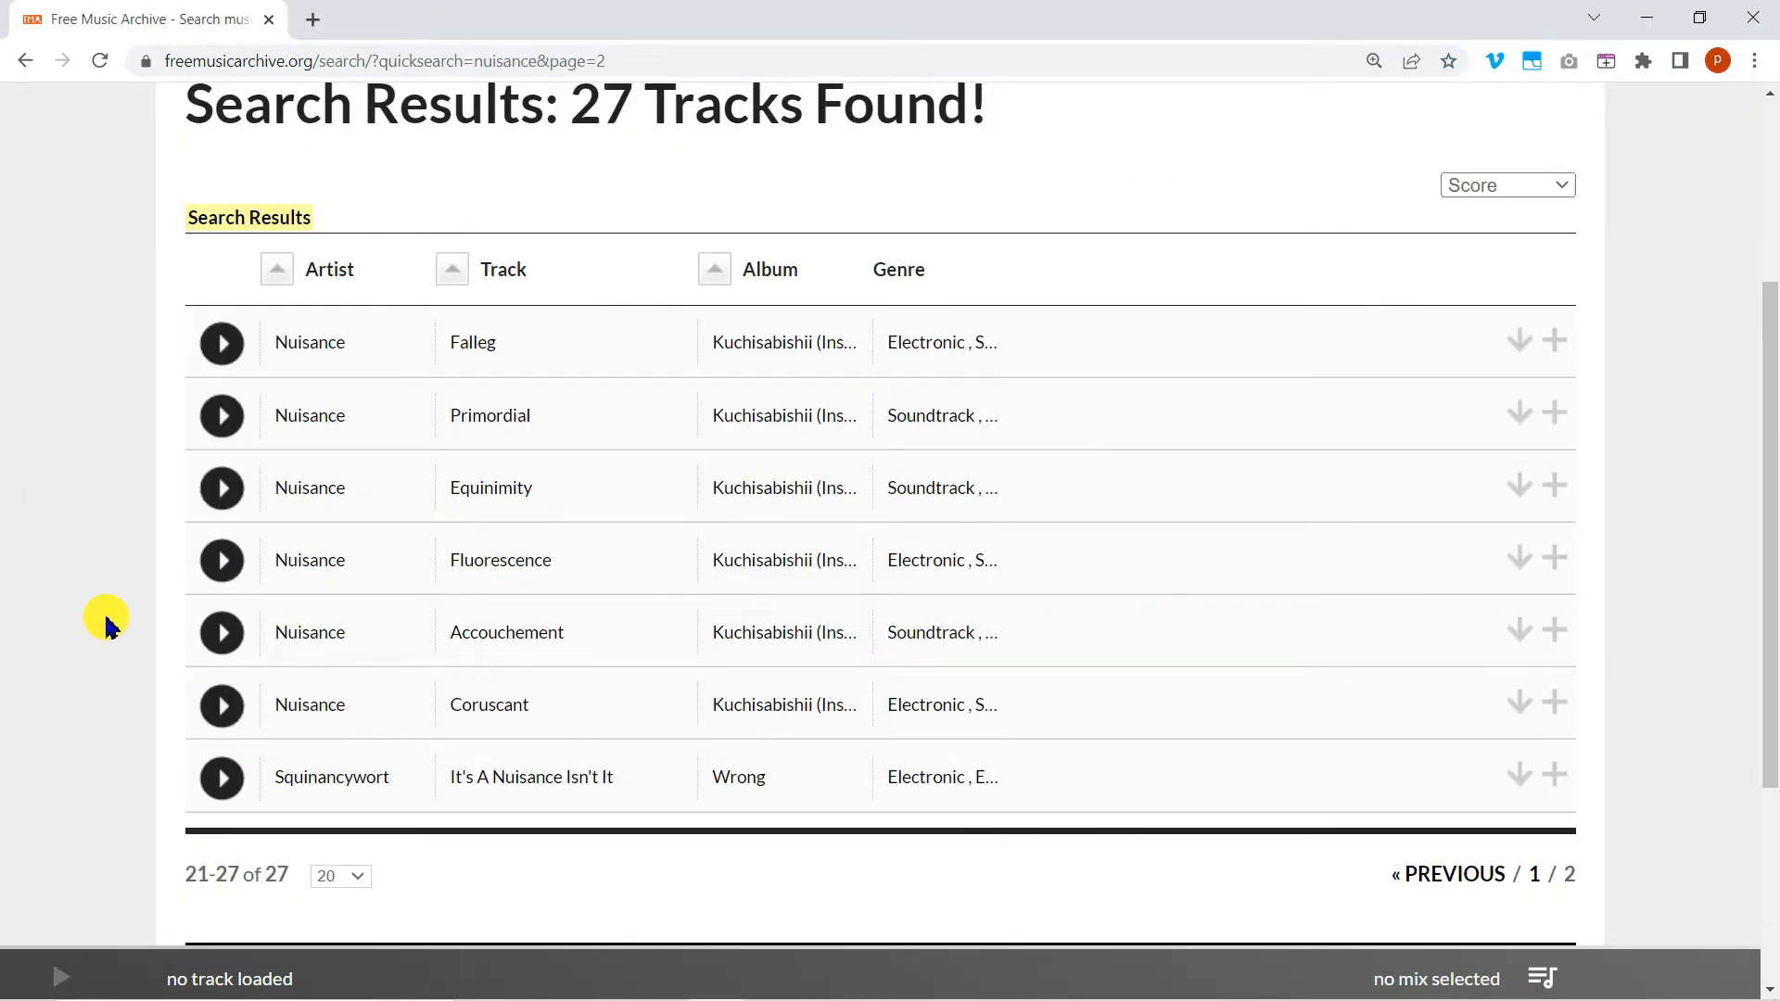
{"action": "left_click", "coordinate": [222, 632]}
{"action": "type", "text": "synthwave"}
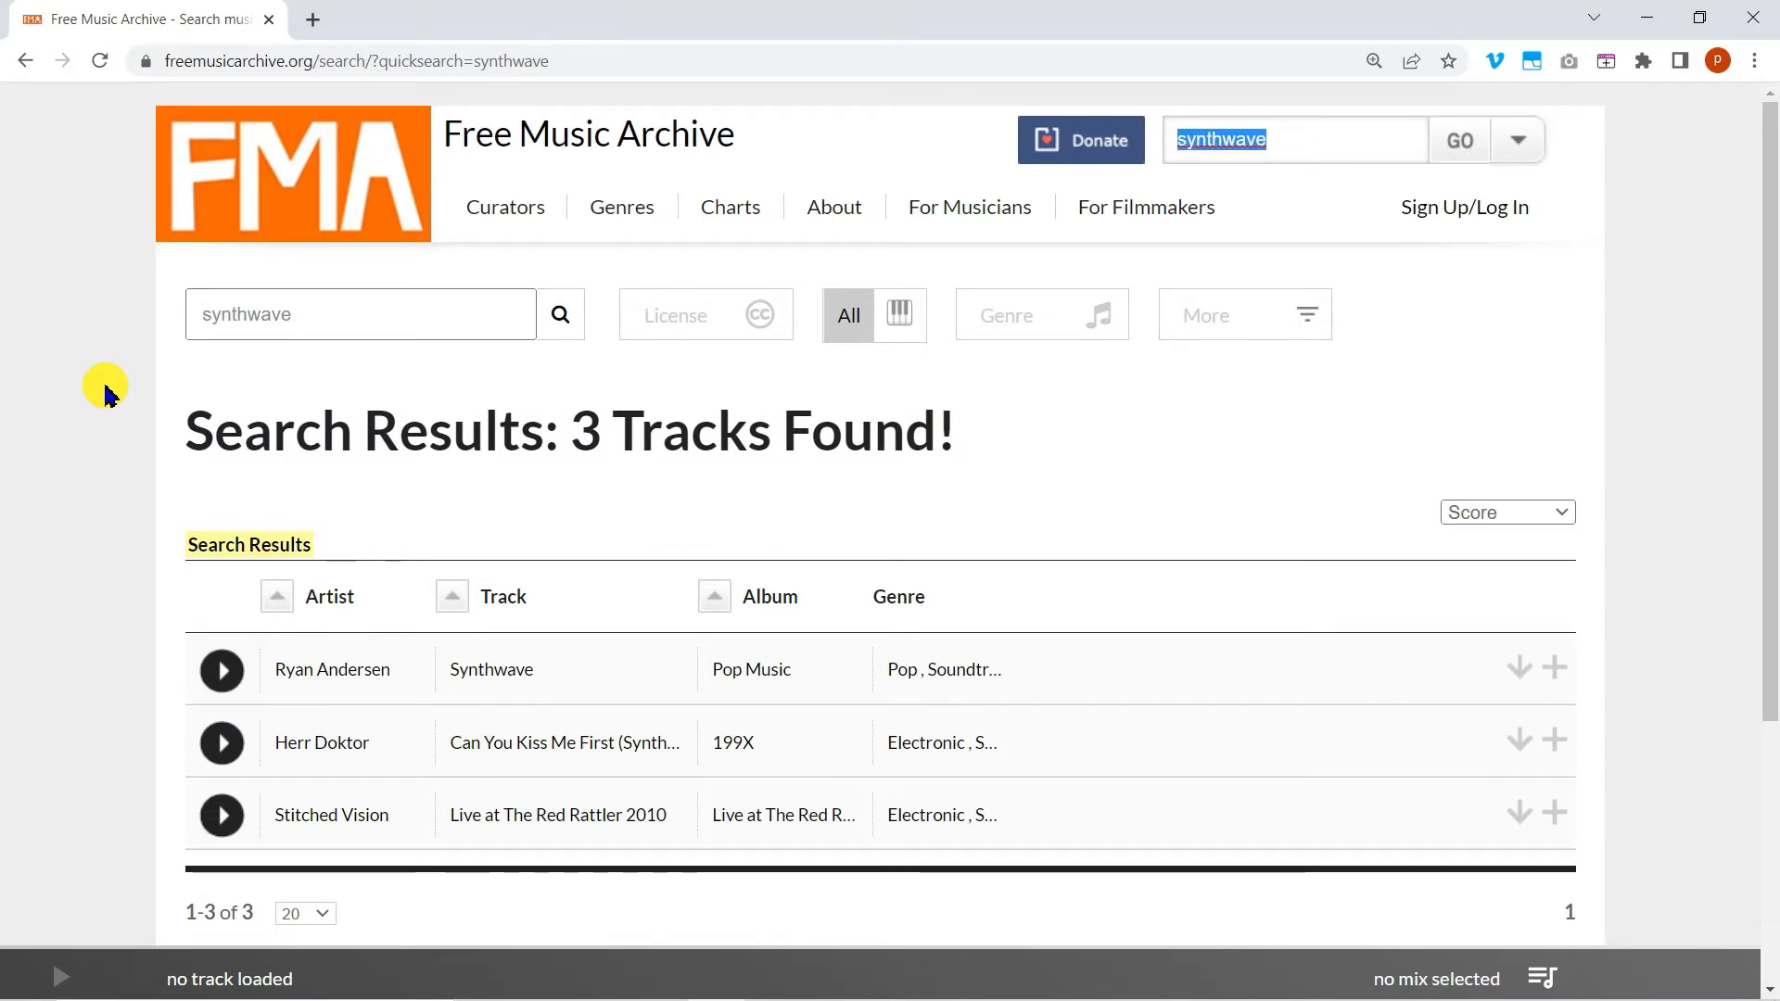
{"action": "left_click", "coordinate": [221, 669]}
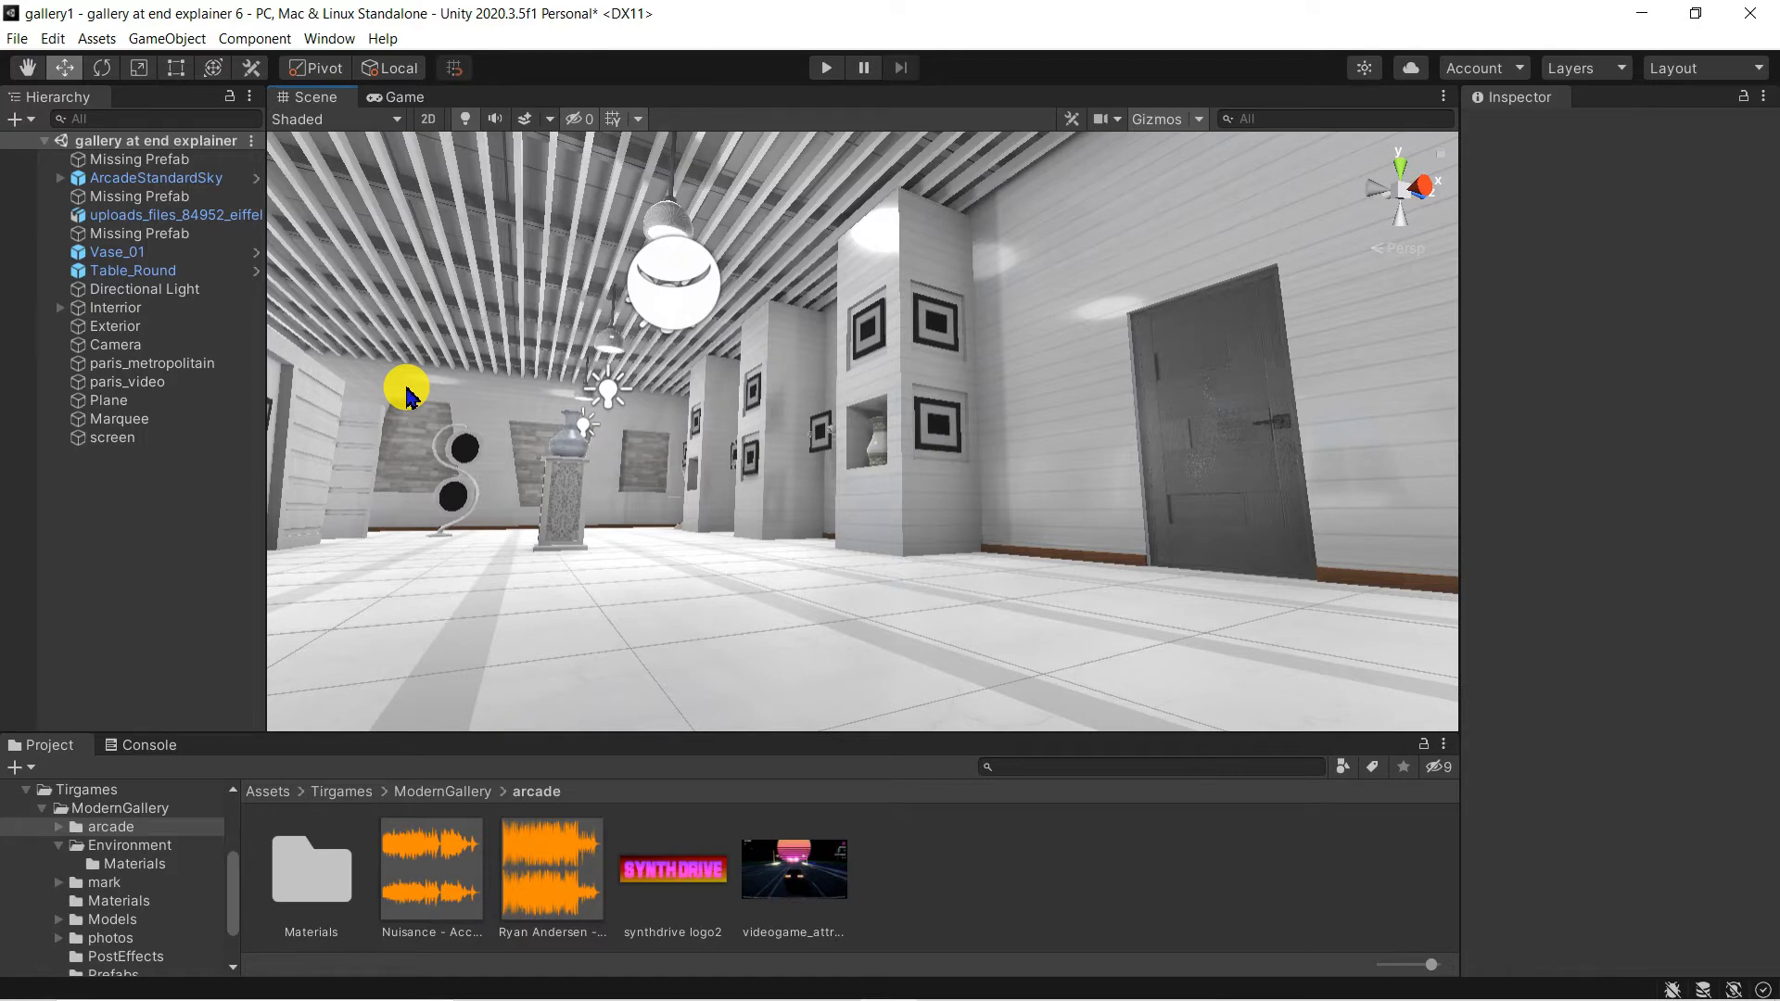
{"action": "mouse_move", "coordinate": [198, 37]}
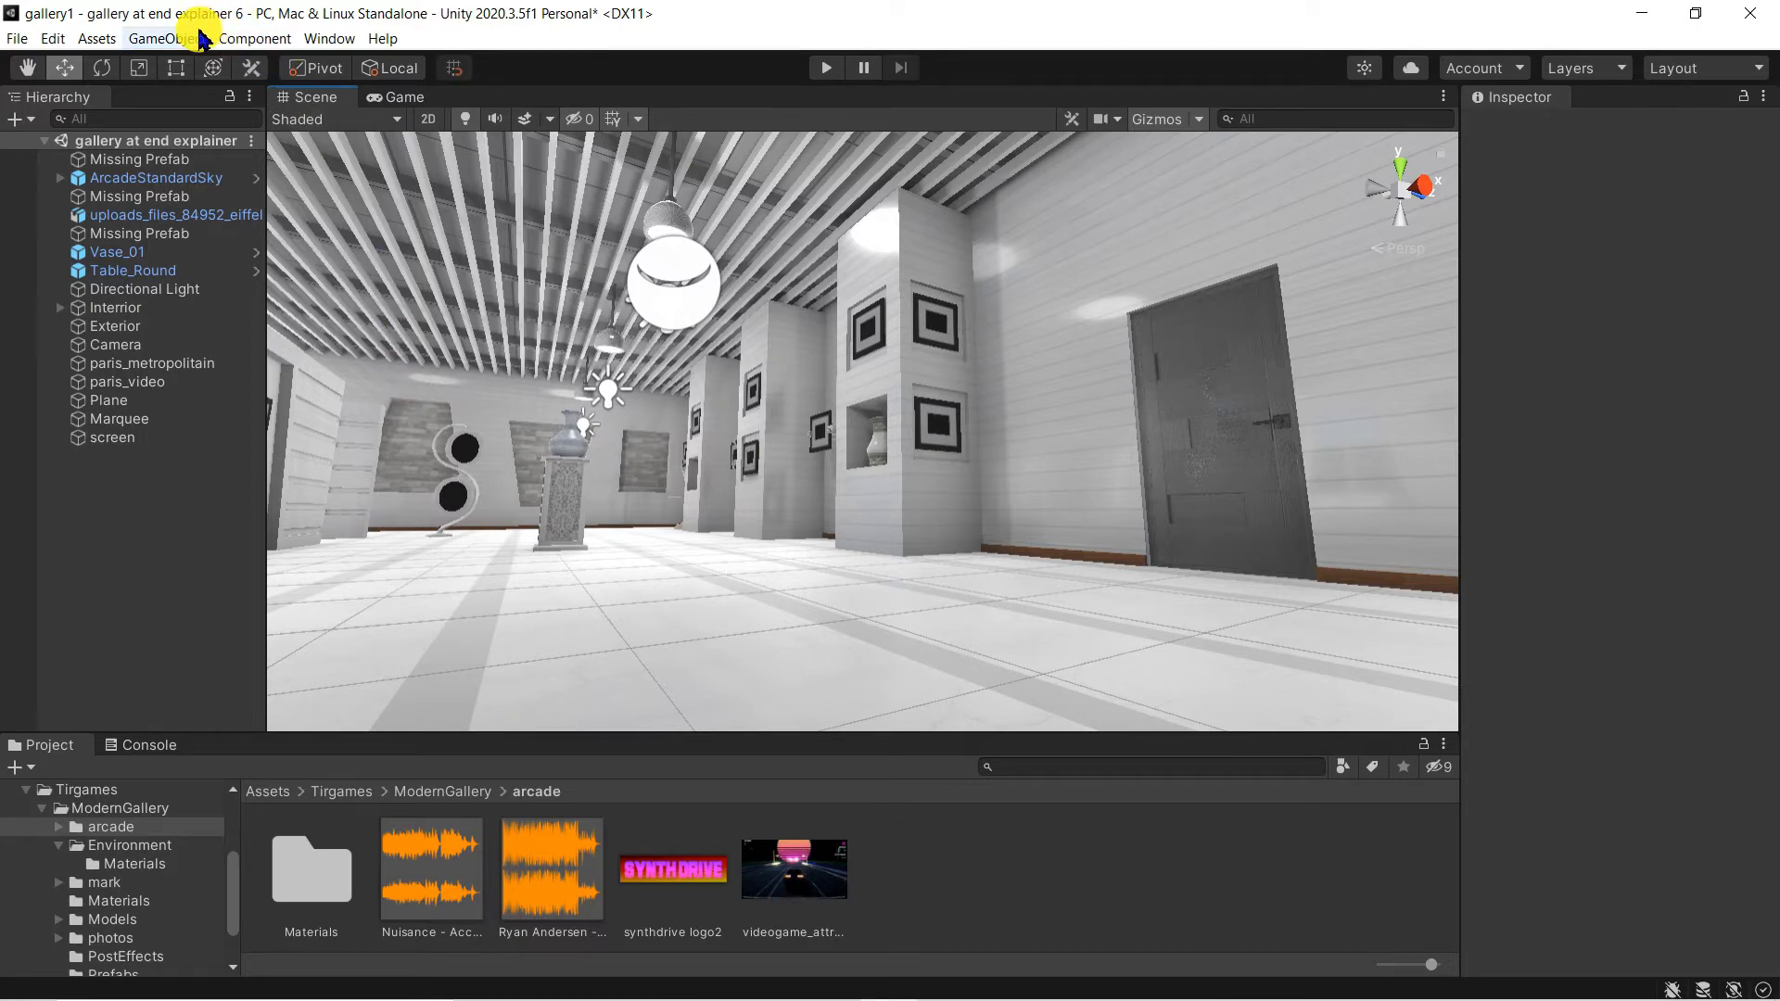
Step: Create an empty GameObject in the gallery scene via GameObject > Create Empty
{"action": "left_click", "coordinate": [167, 37]}
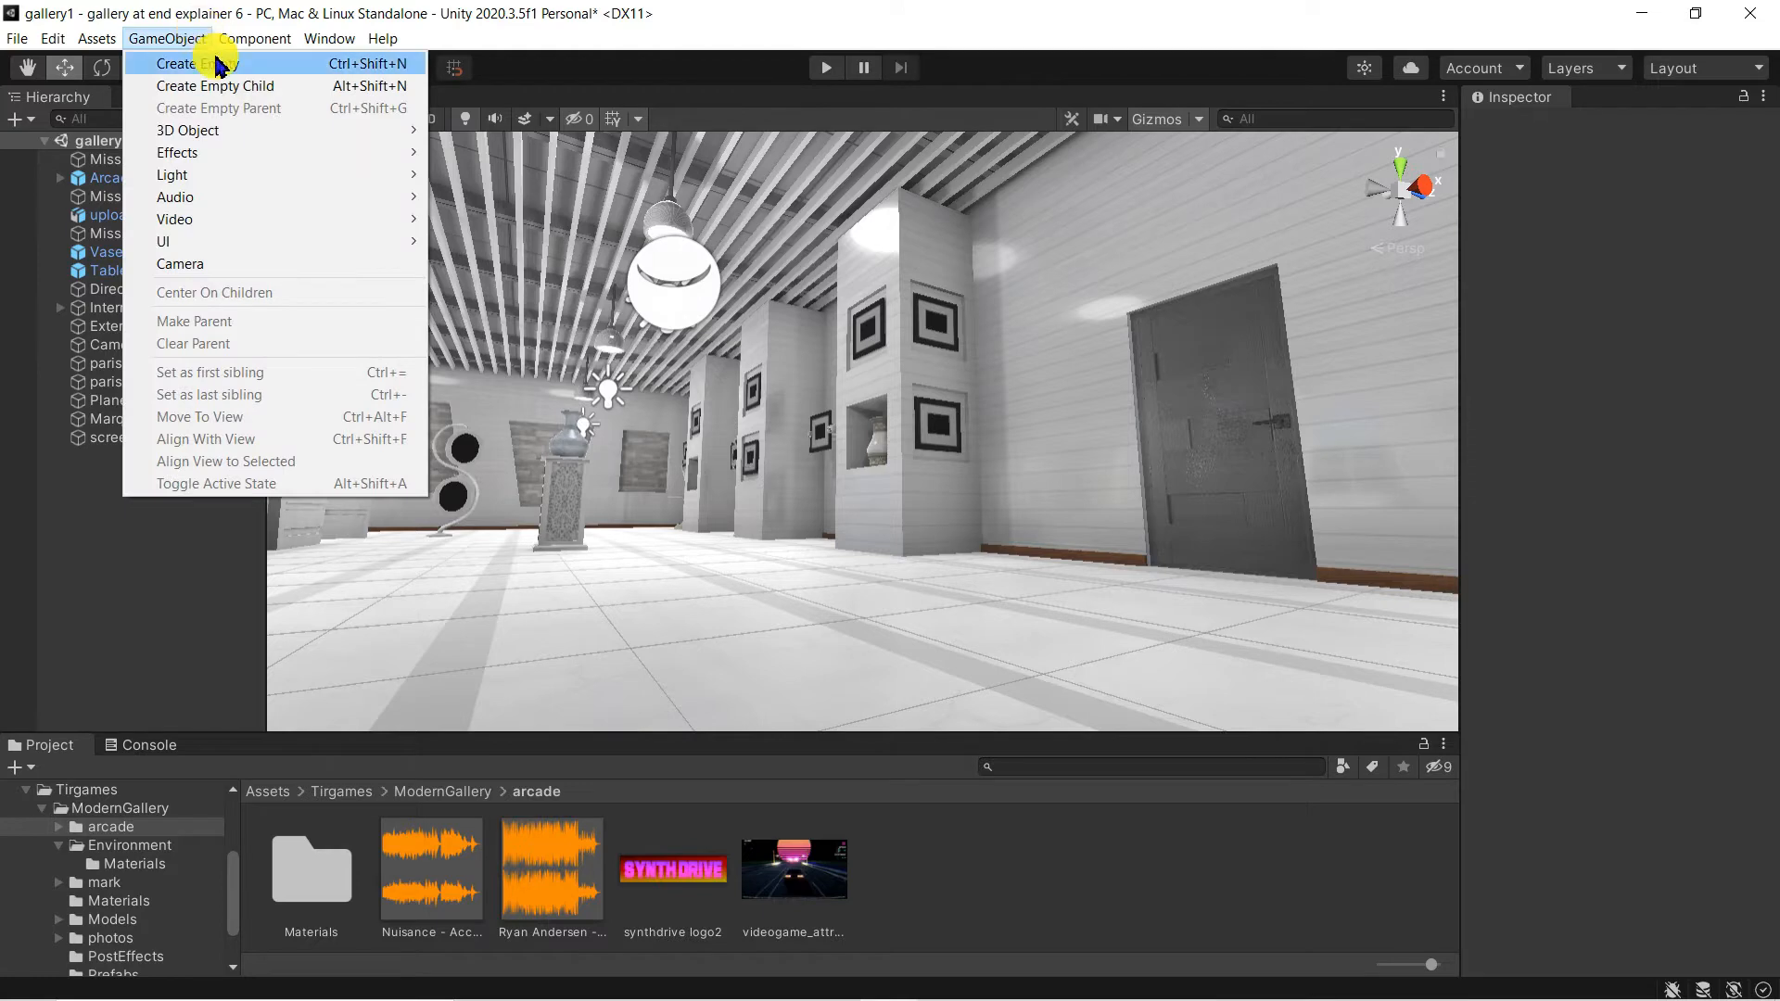
{"action": "left_click", "coordinate": [176, 64]}
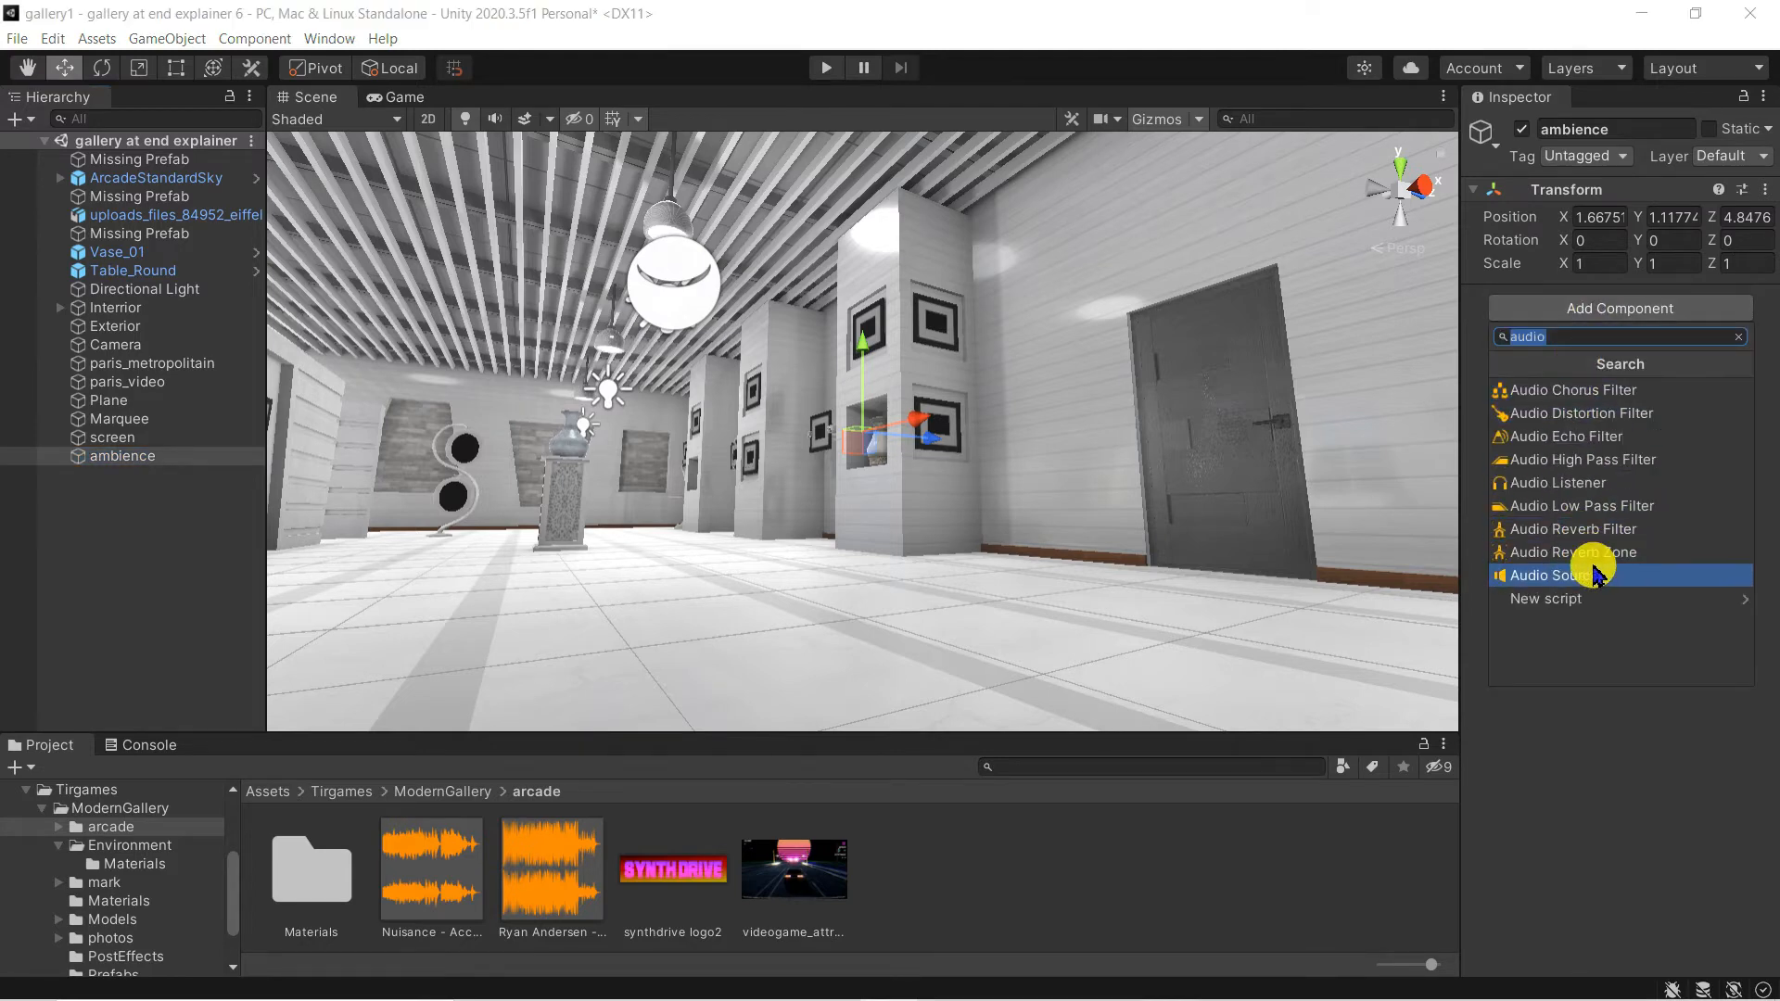
Step: Add an Audio Source to 'ambience' playing Nuisance on loop at 0.3 volume
{"action": "left_click", "coordinate": [1559, 575]}
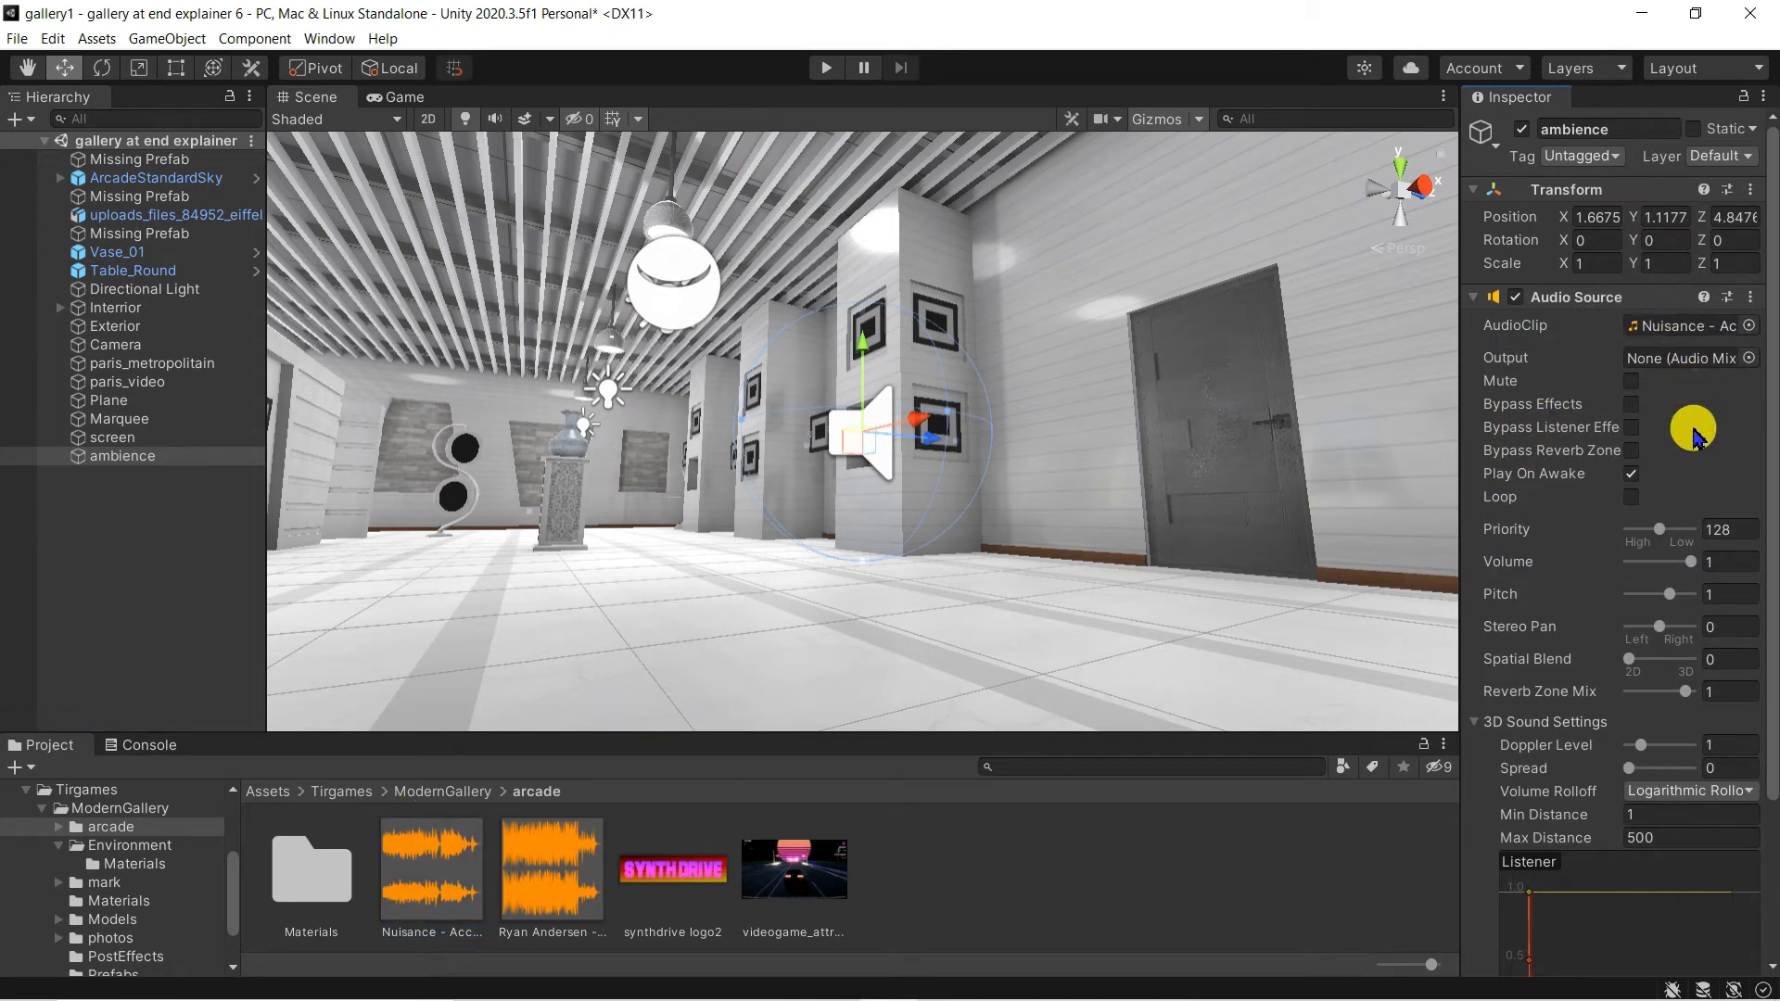
{"action": "mouse_move", "coordinate": [1629, 494]}
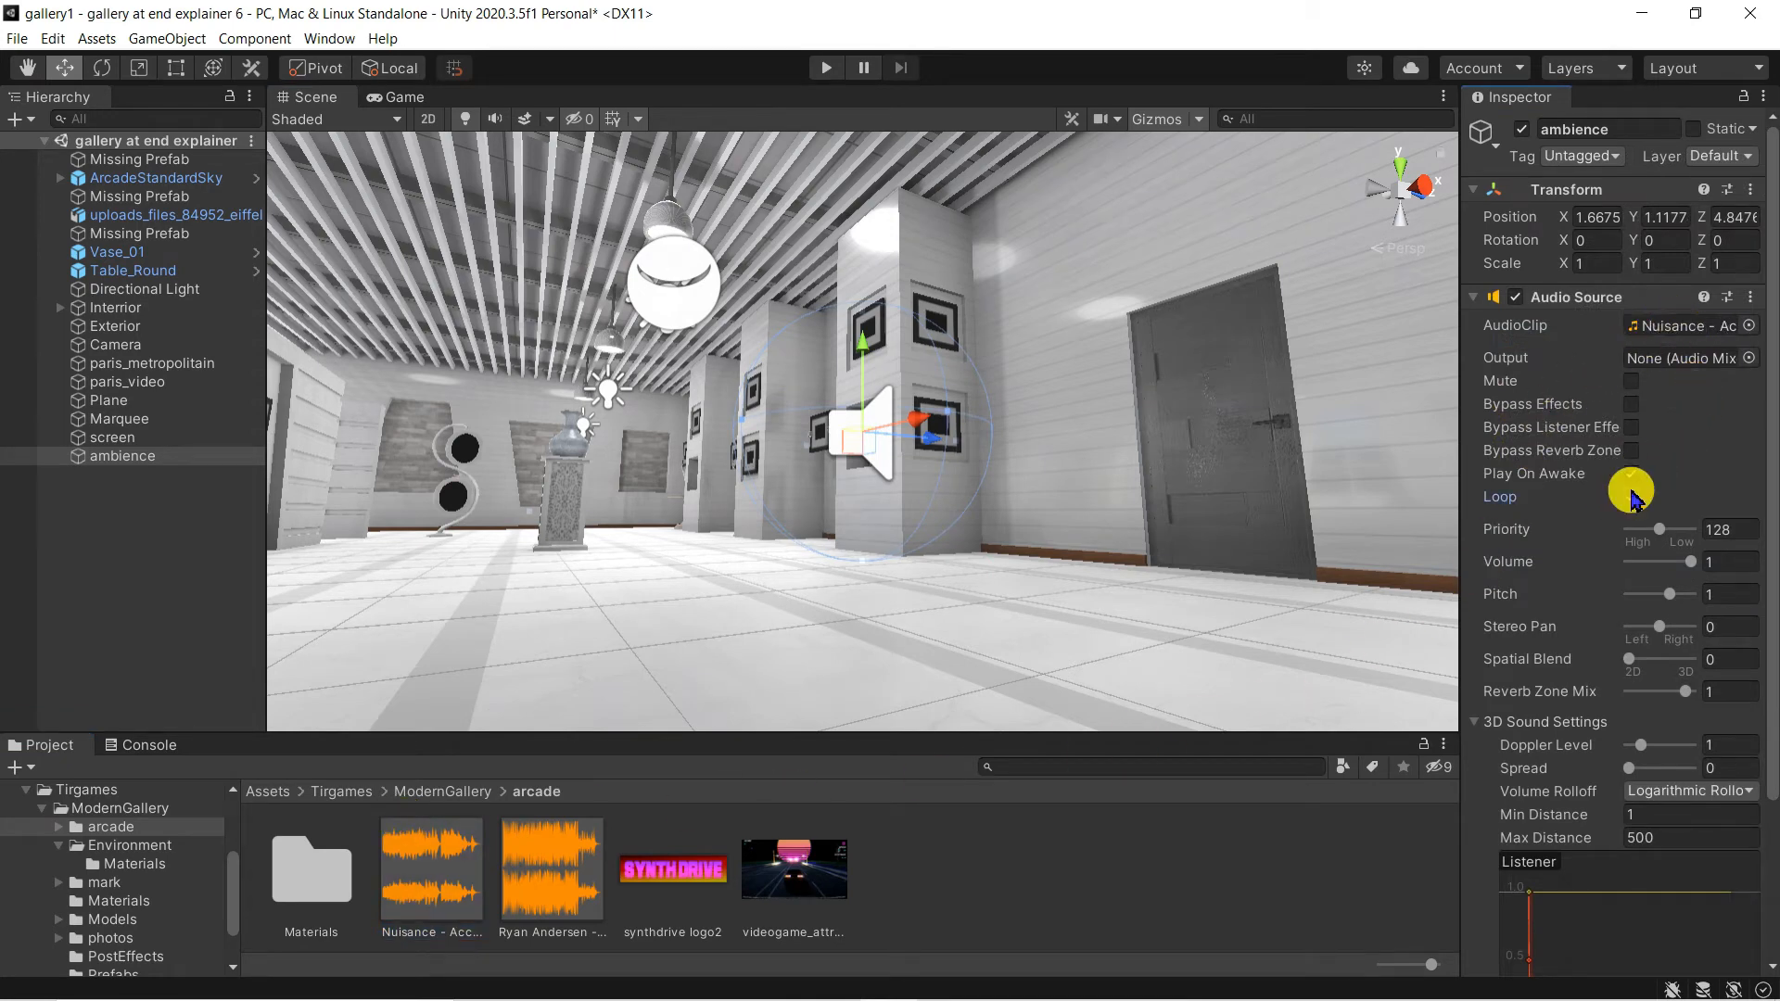
{"action": "left_click", "coordinate": [1630, 497]}
{"action": "type", "text": "0.3"}
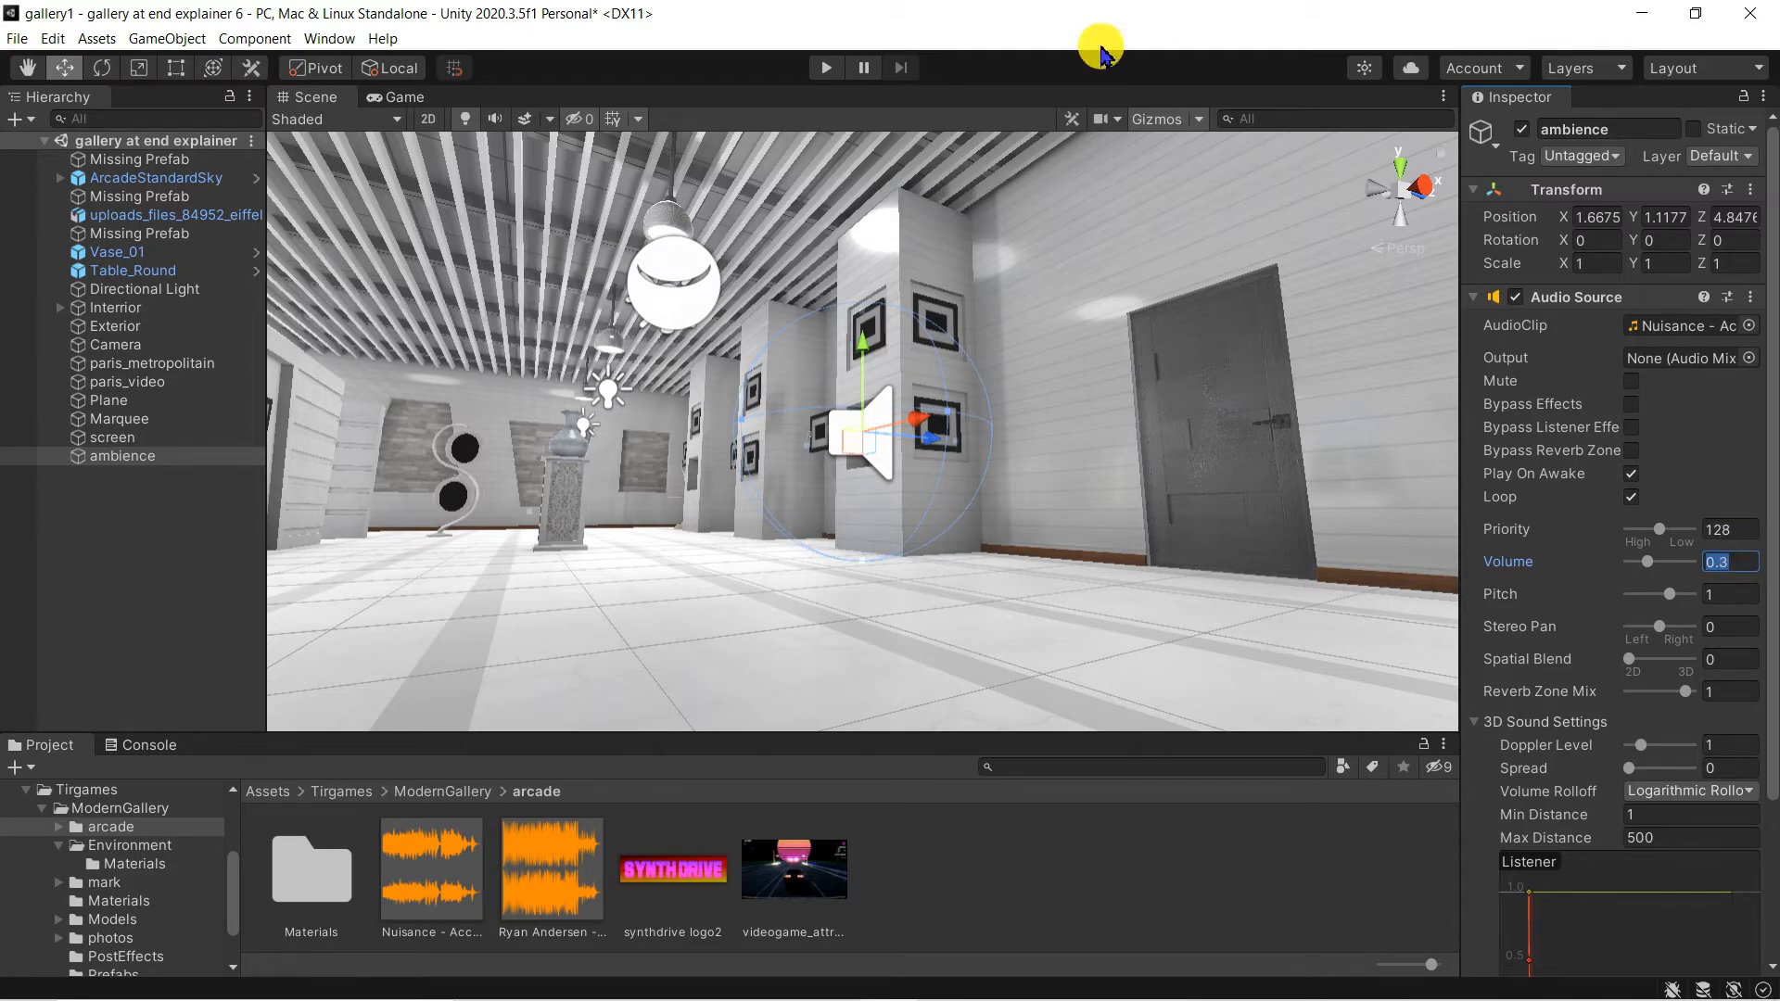
{"action": "left_click", "coordinate": [826, 67]}
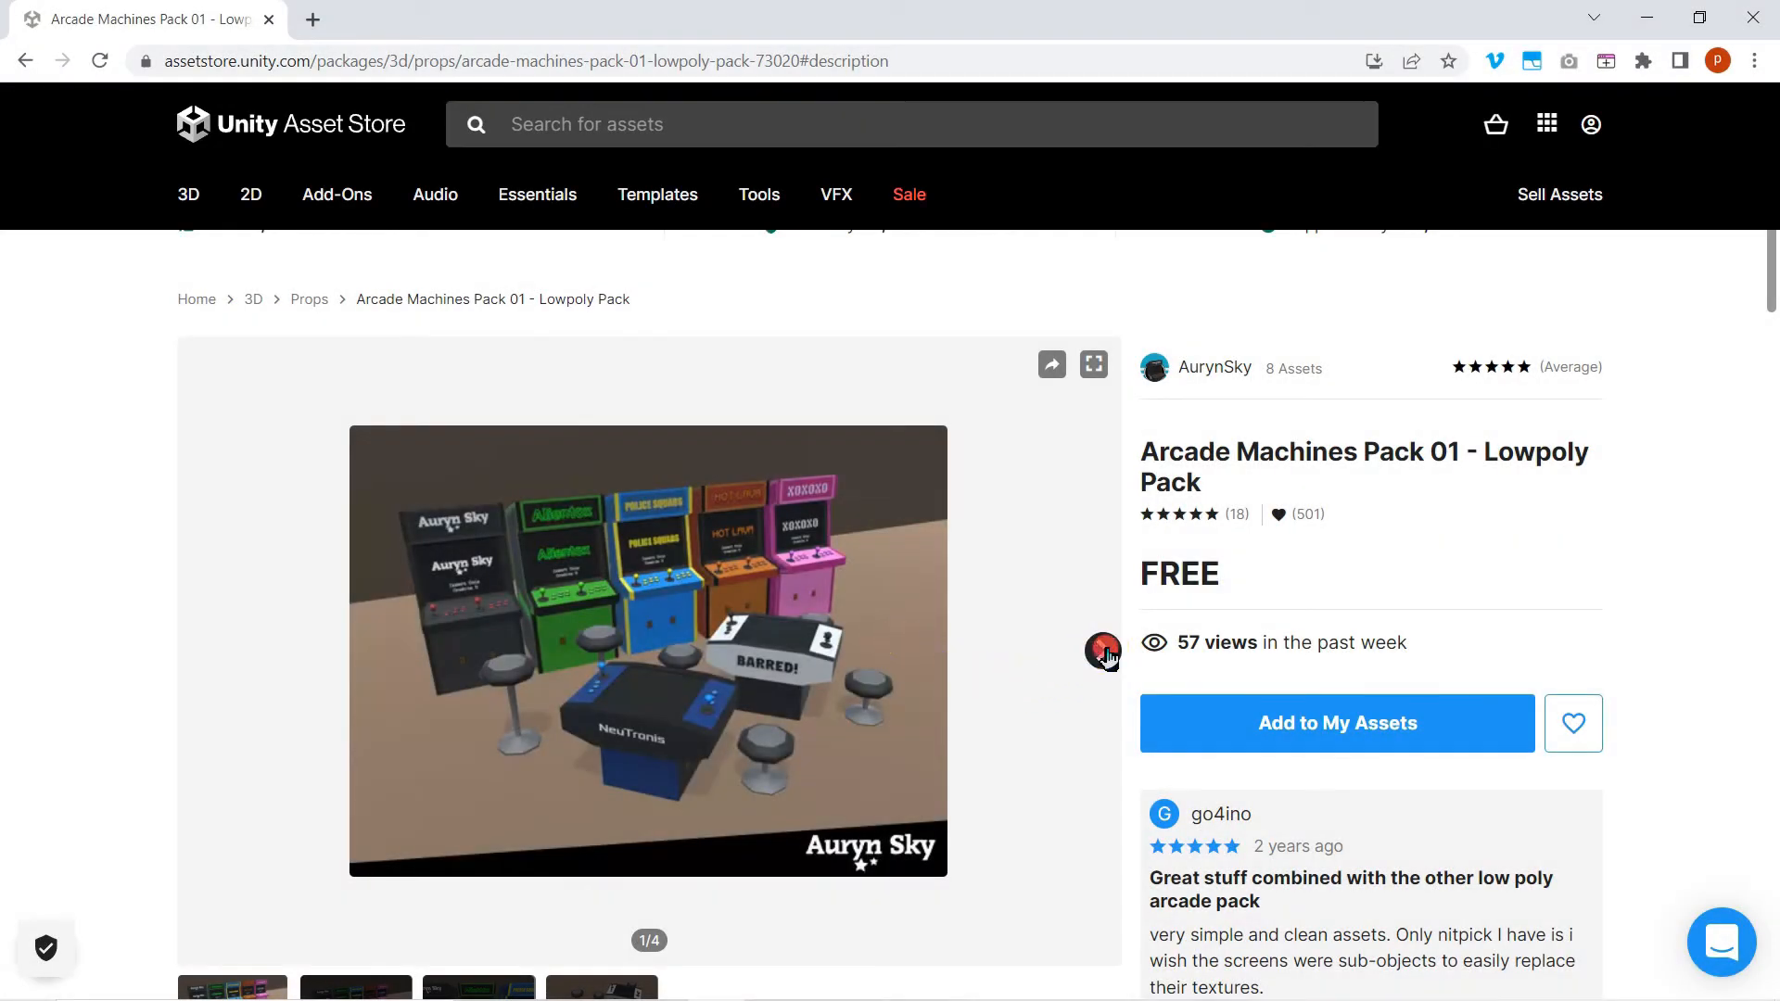
Step: Page the Arcade Machines Pack preview carousel forward to the NeuTronis cocktail tables image
{"action": "left_click", "coordinate": [1102, 657]}
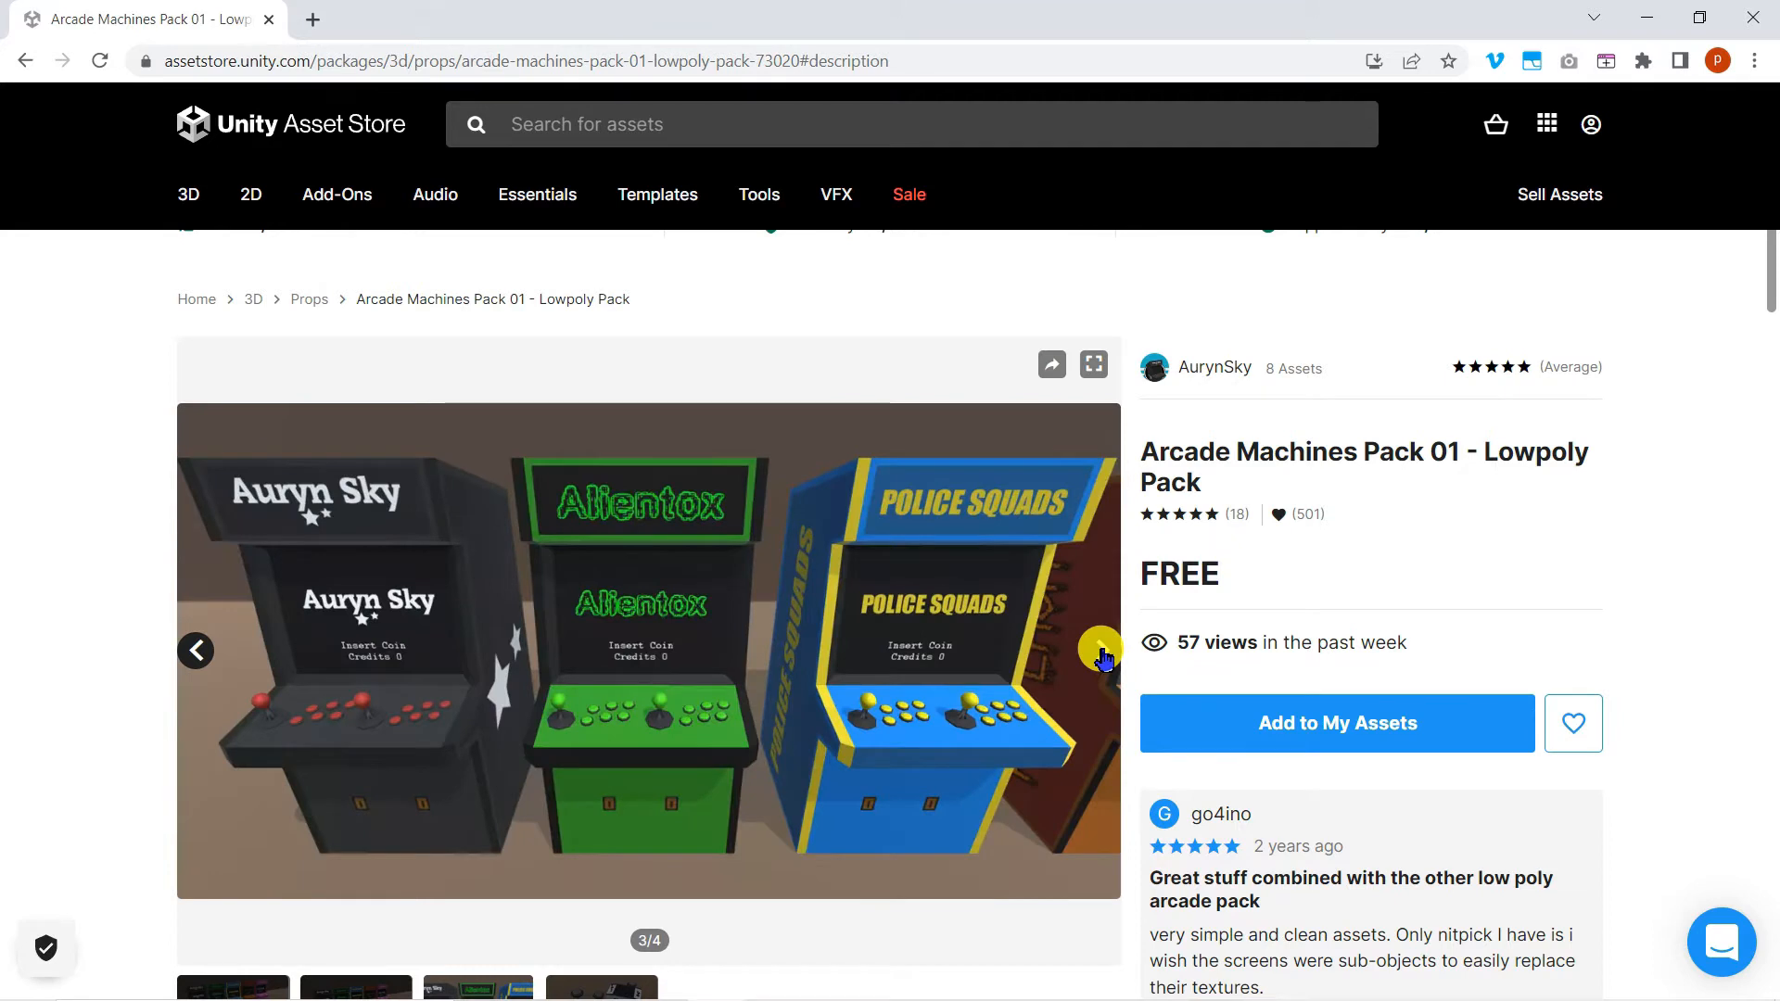
{"action": "left_click", "coordinate": [1101, 649]}
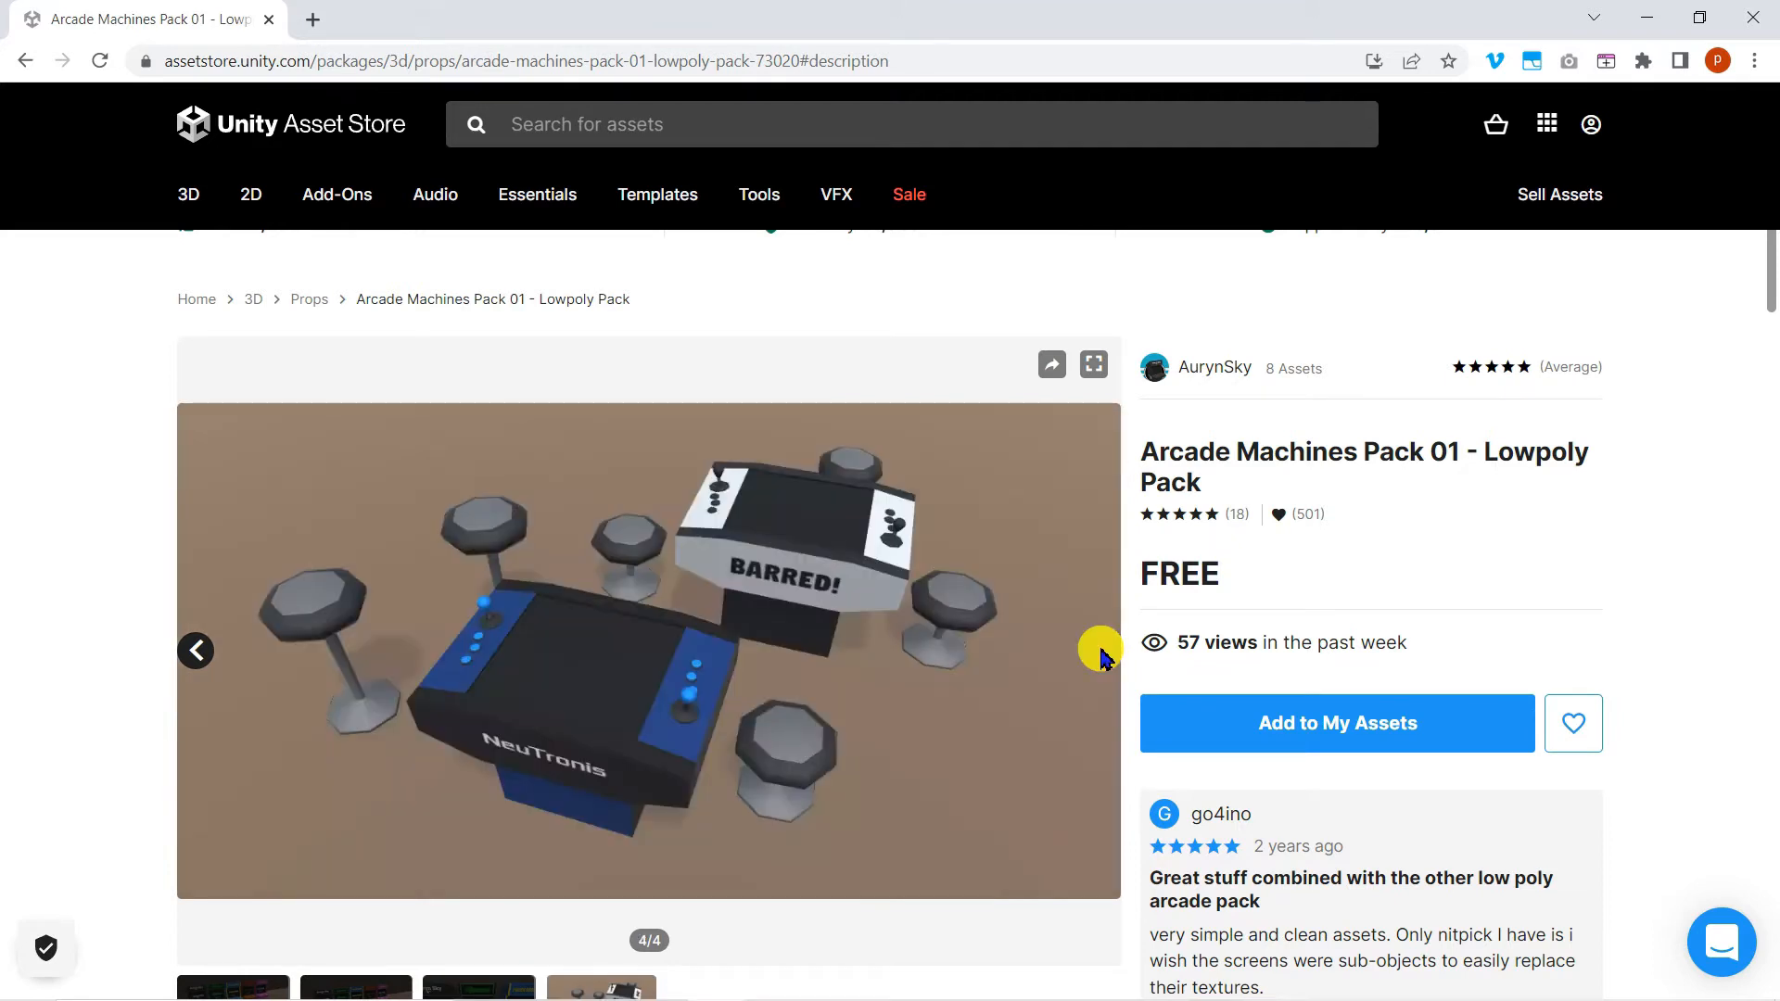
{"action": "mouse_move", "coordinate": [1274, 709]}
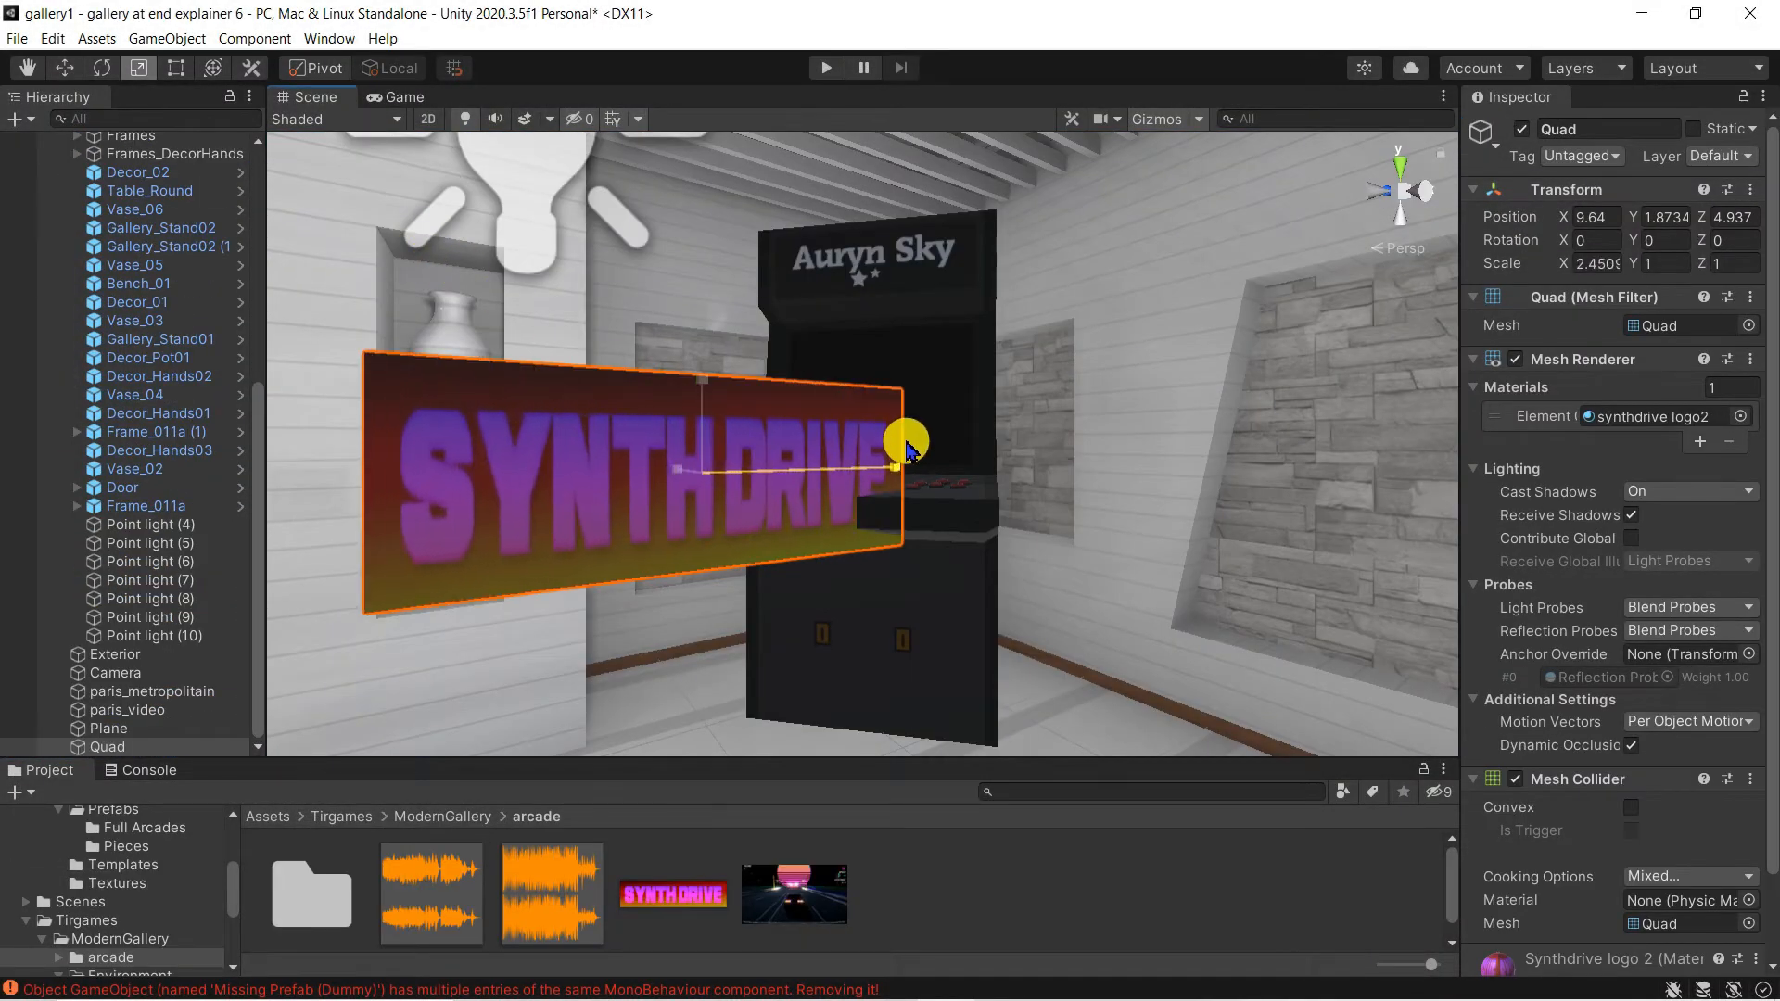
Step: Scale the SYNTH DRIVE logo Quad to fit the arcade machine's top marquee
{"action": "left_click", "coordinate": [825, 67]}
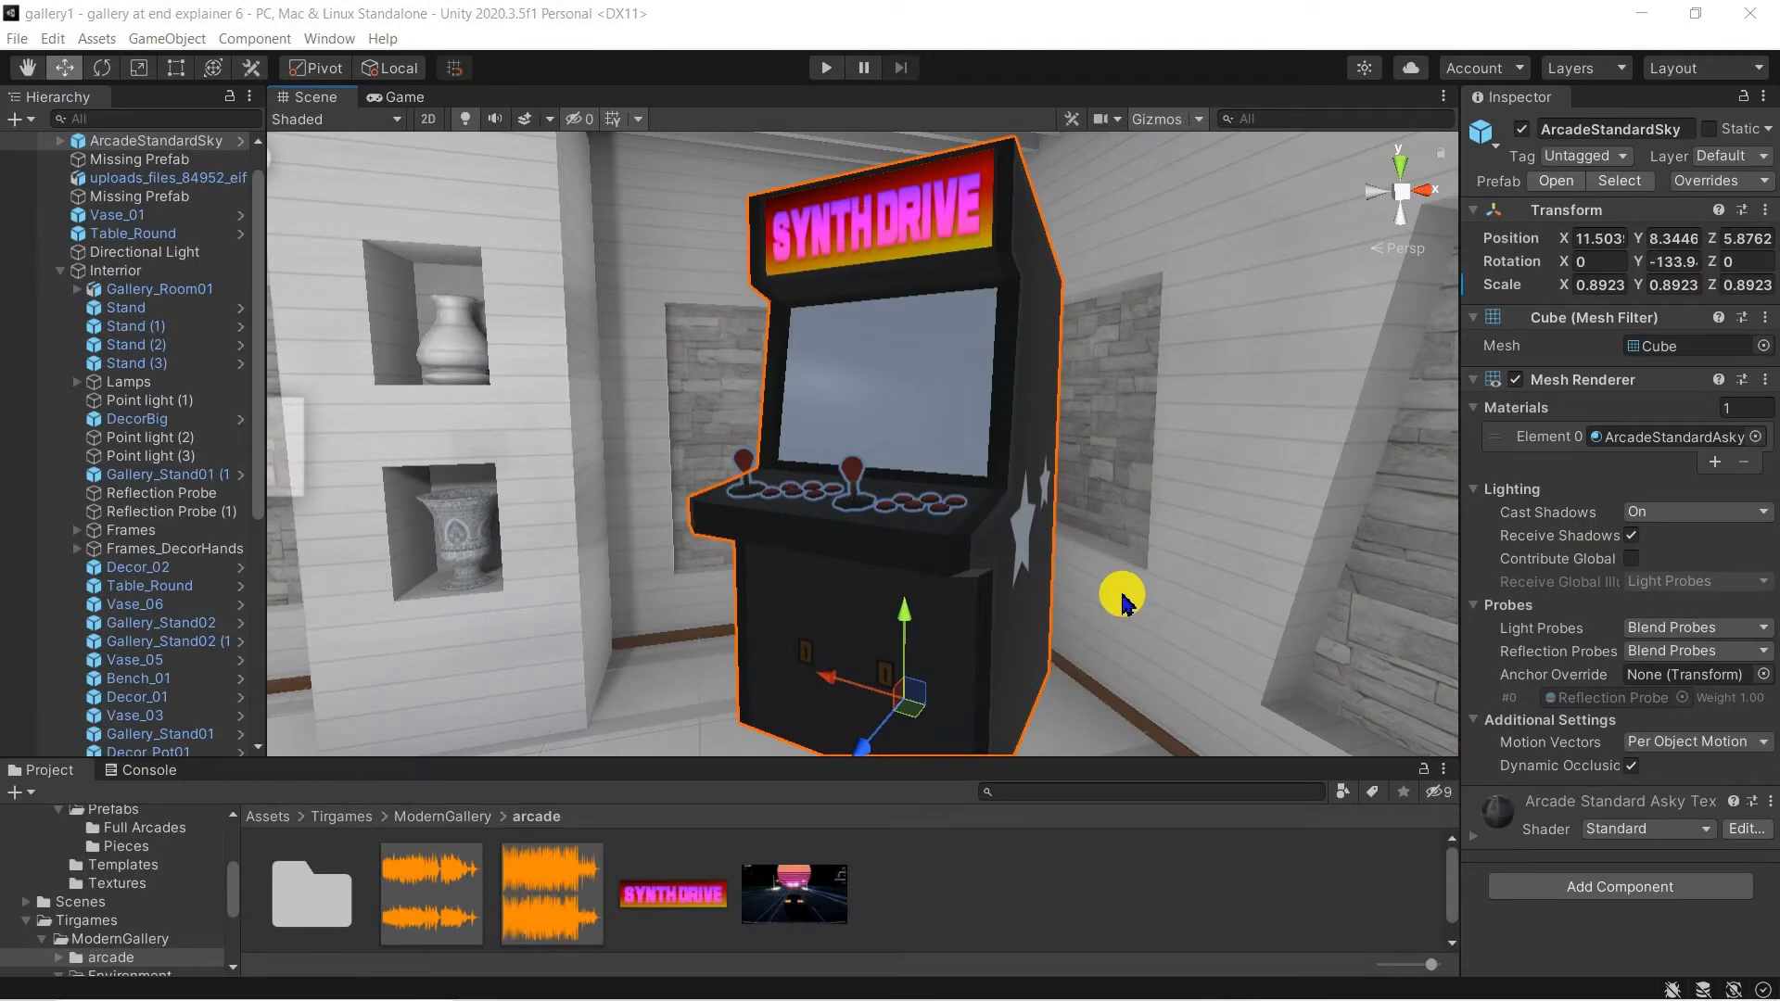
{"action": "mouse_move", "coordinate": [1289, 770]}
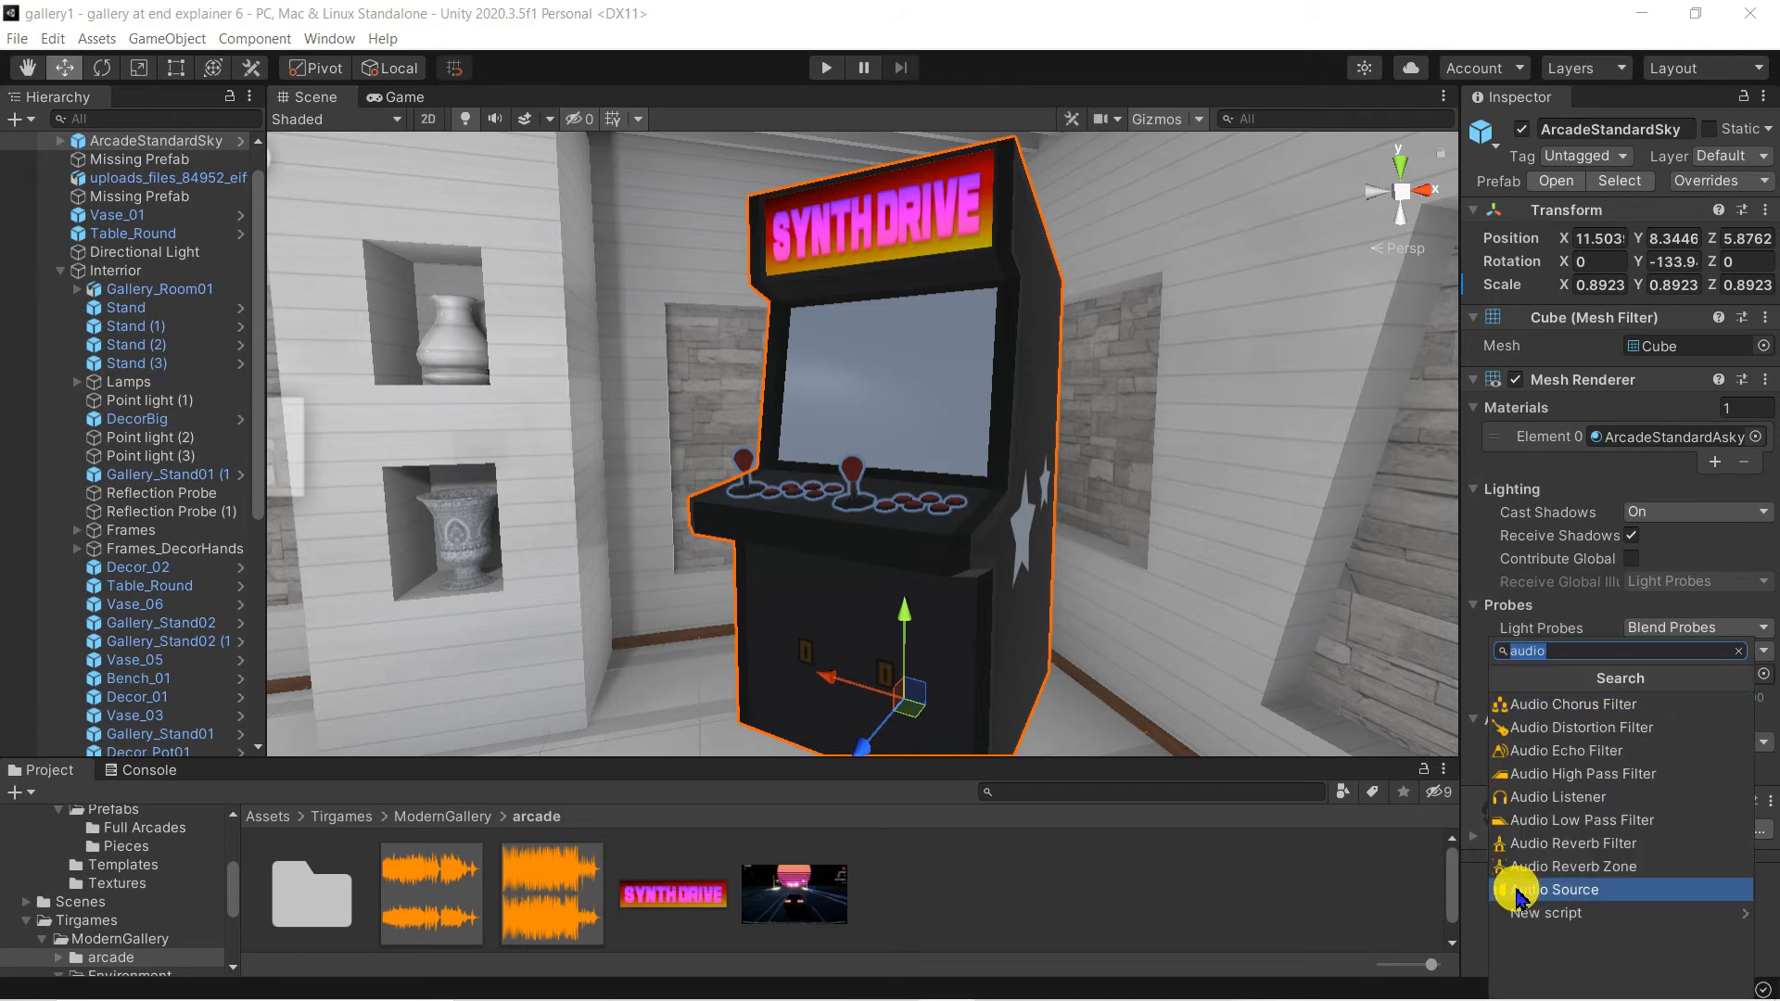
Step: Add a looping Audio Source with the Ryan Andersen clip, spatial blend 1, max distance 7
{"action": "left_click", "coordinate": [1568, 889]}
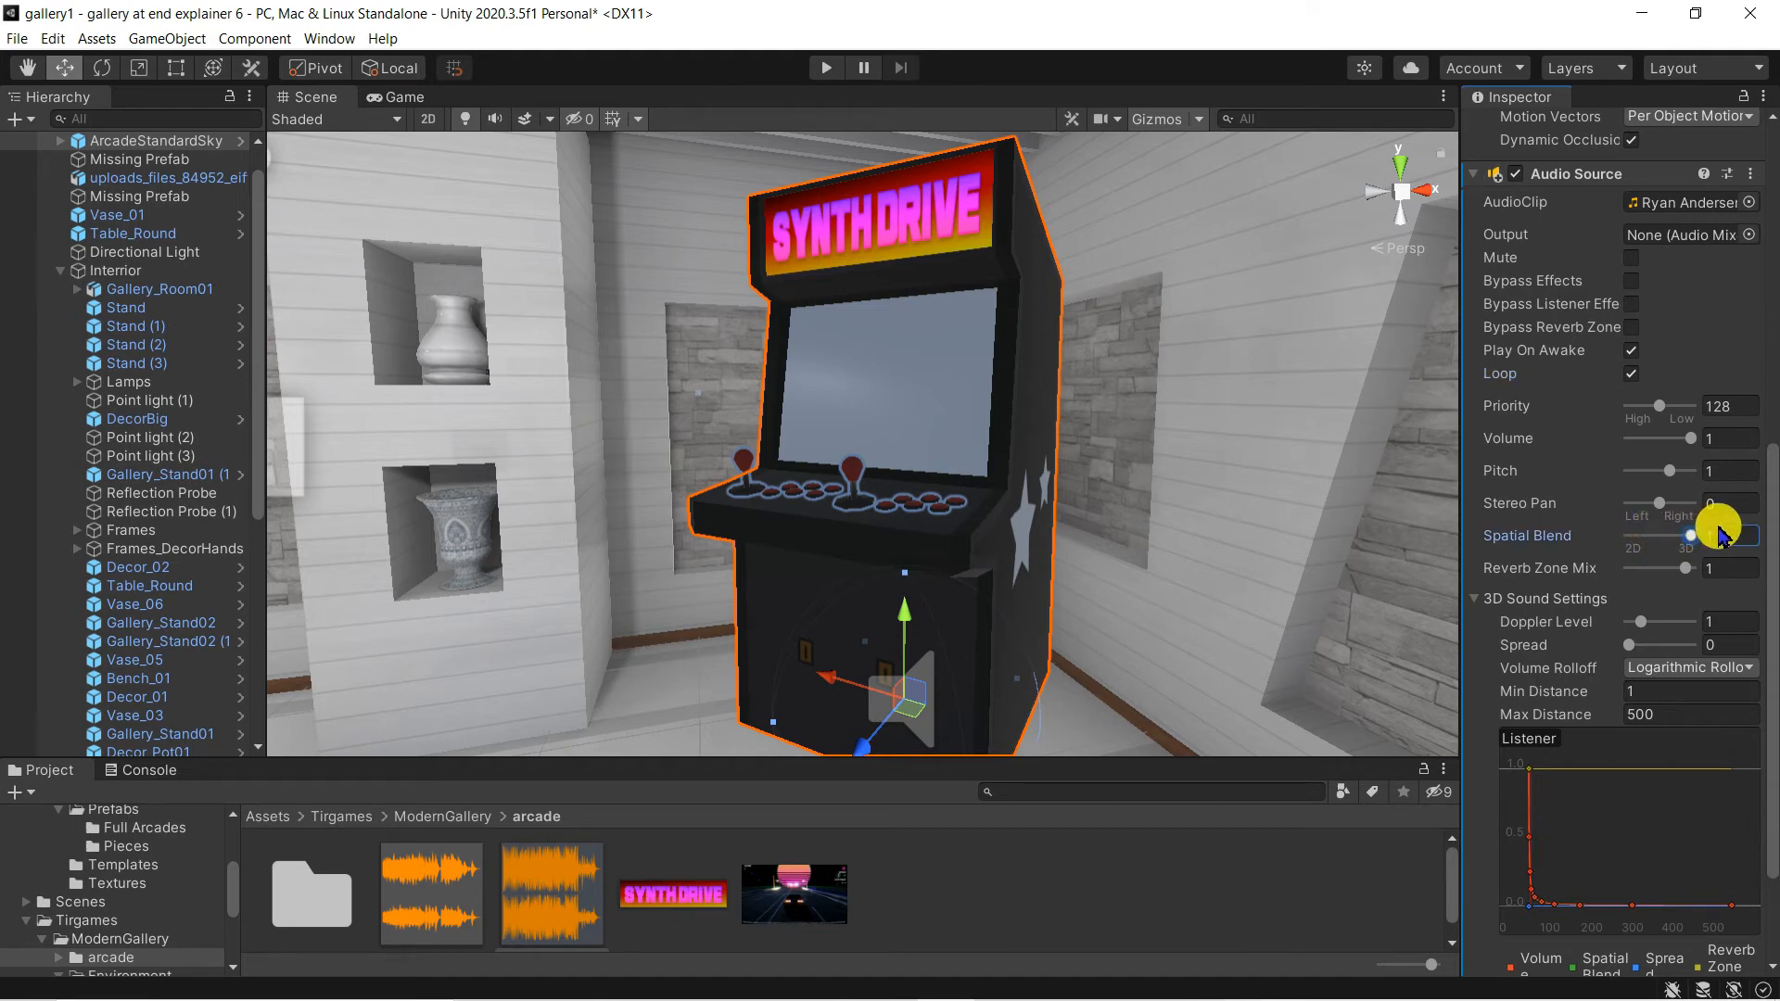
{"action": "scroll", "scroll_direction": "down", "scroll_amount": 3}
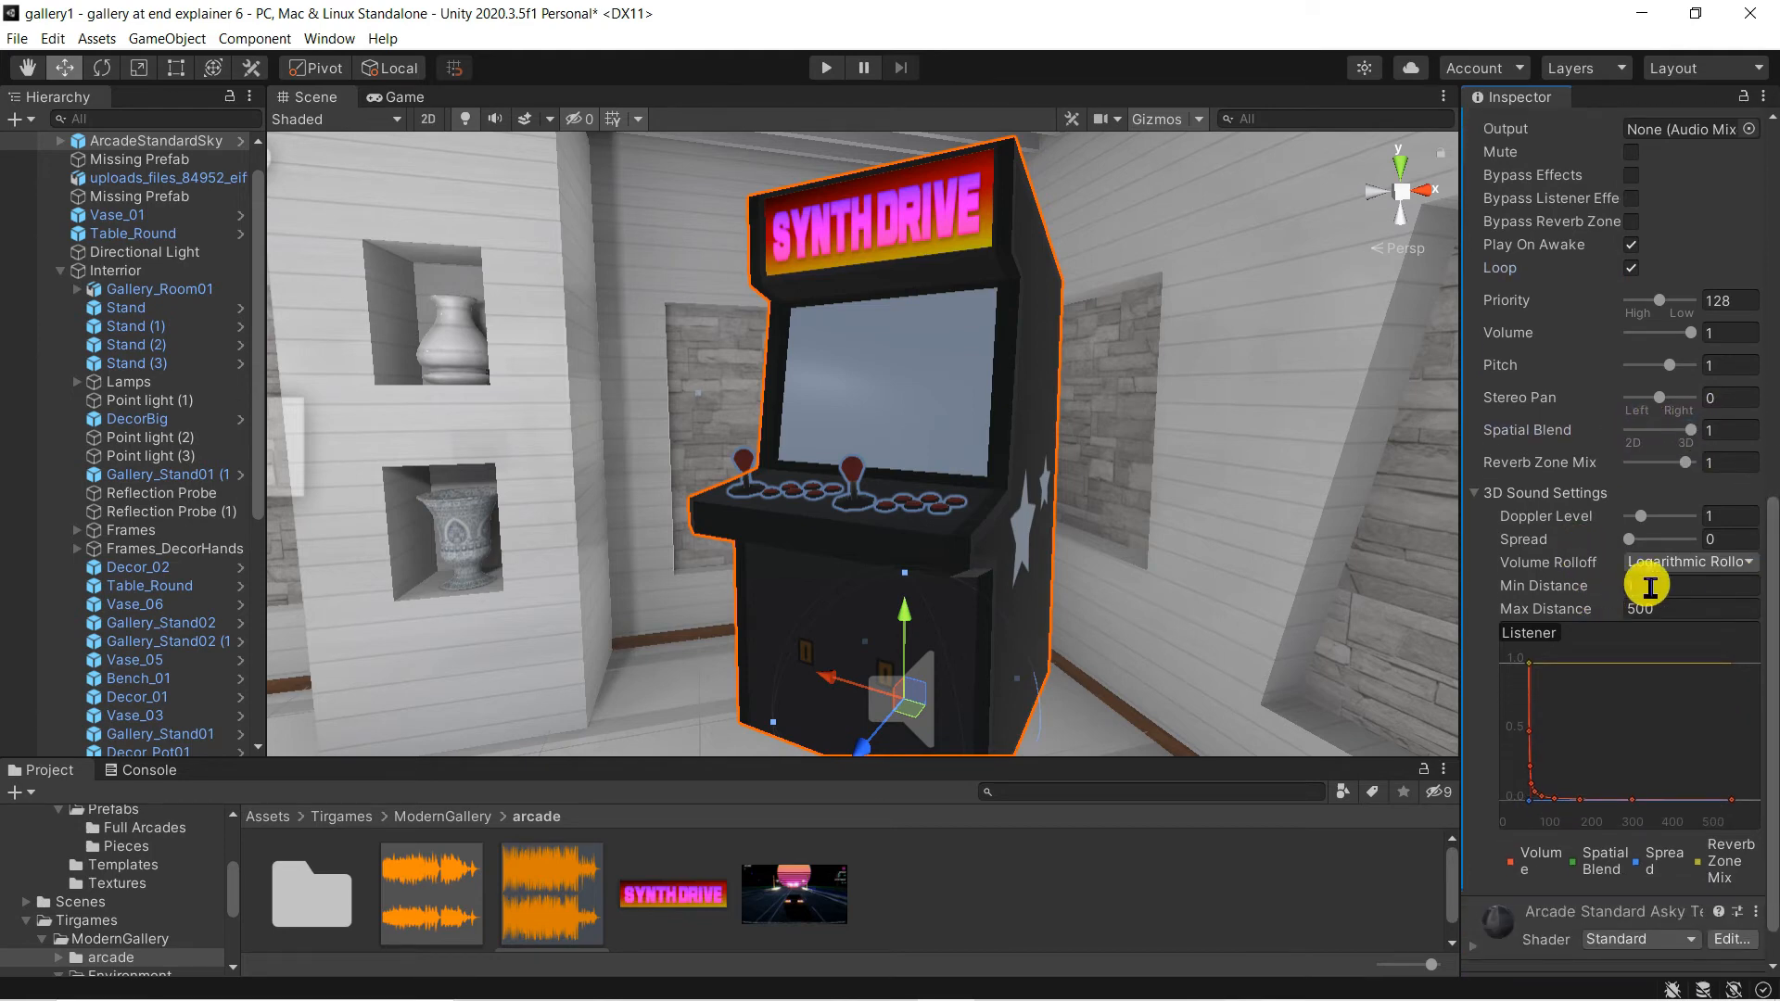
{"action": "left_click", "coordinate": [1691, 609]}
{"action": "type", "text": "7"}
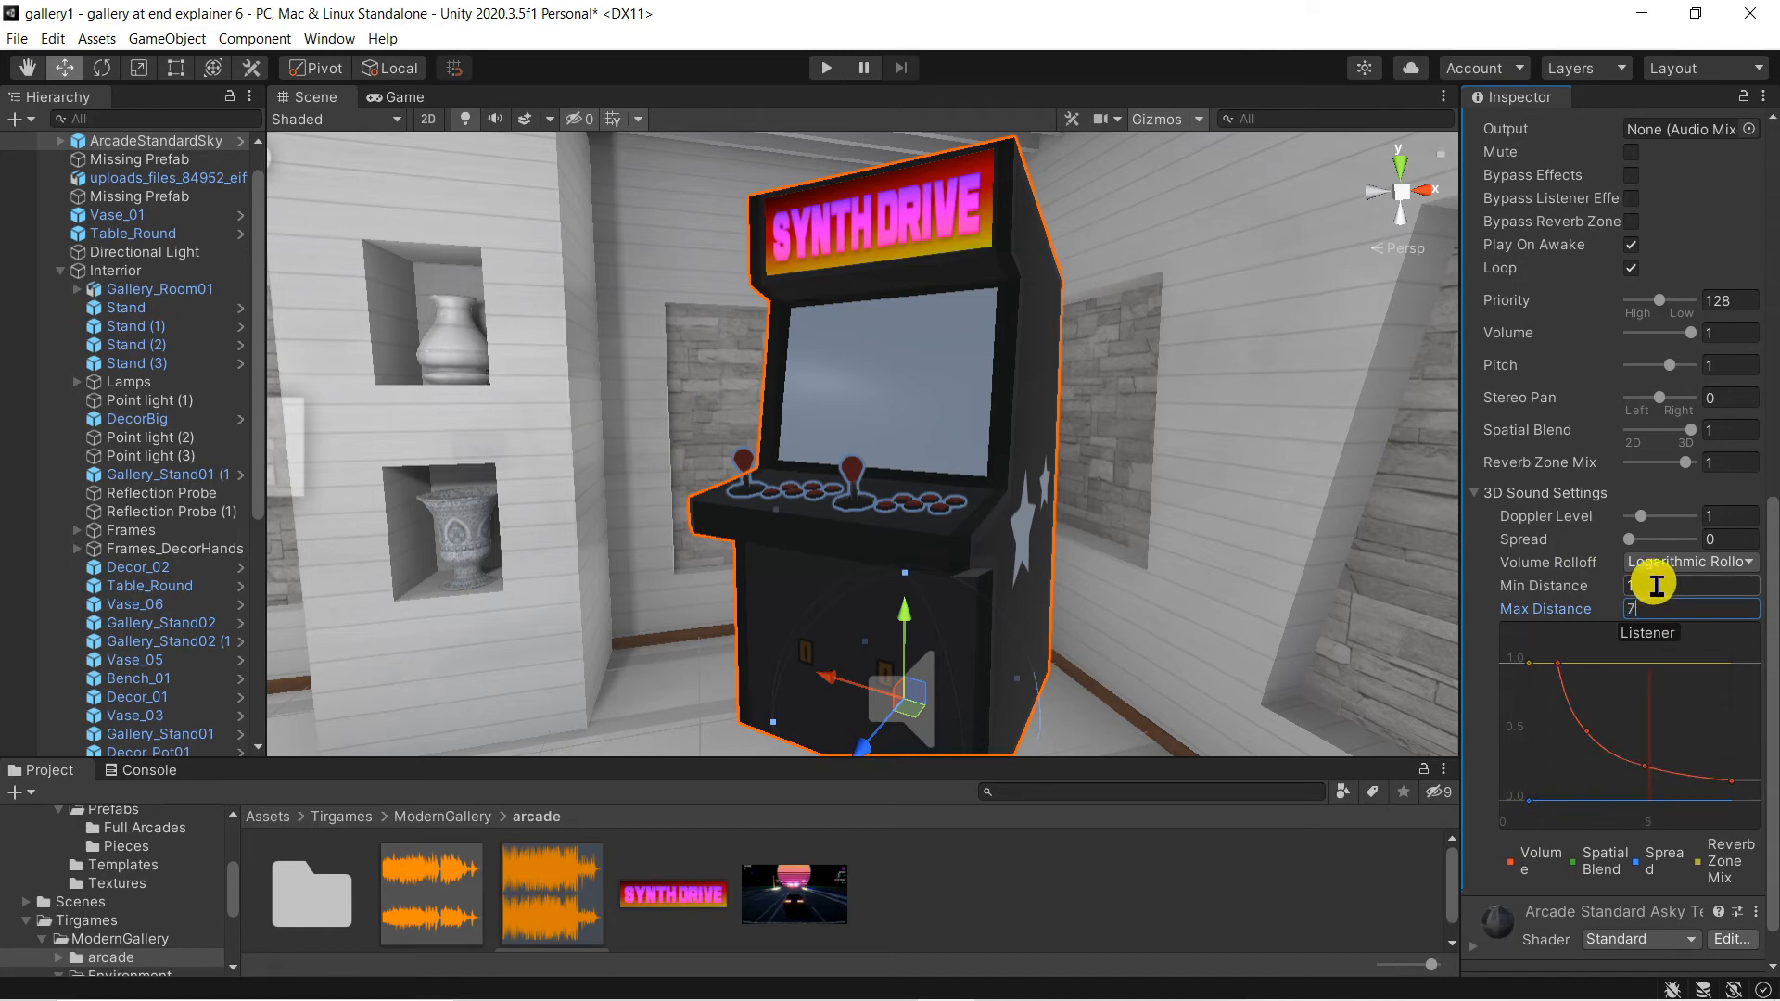
{"action": "scroll", "scroll_direction": "down", "scroll_amount": 3}
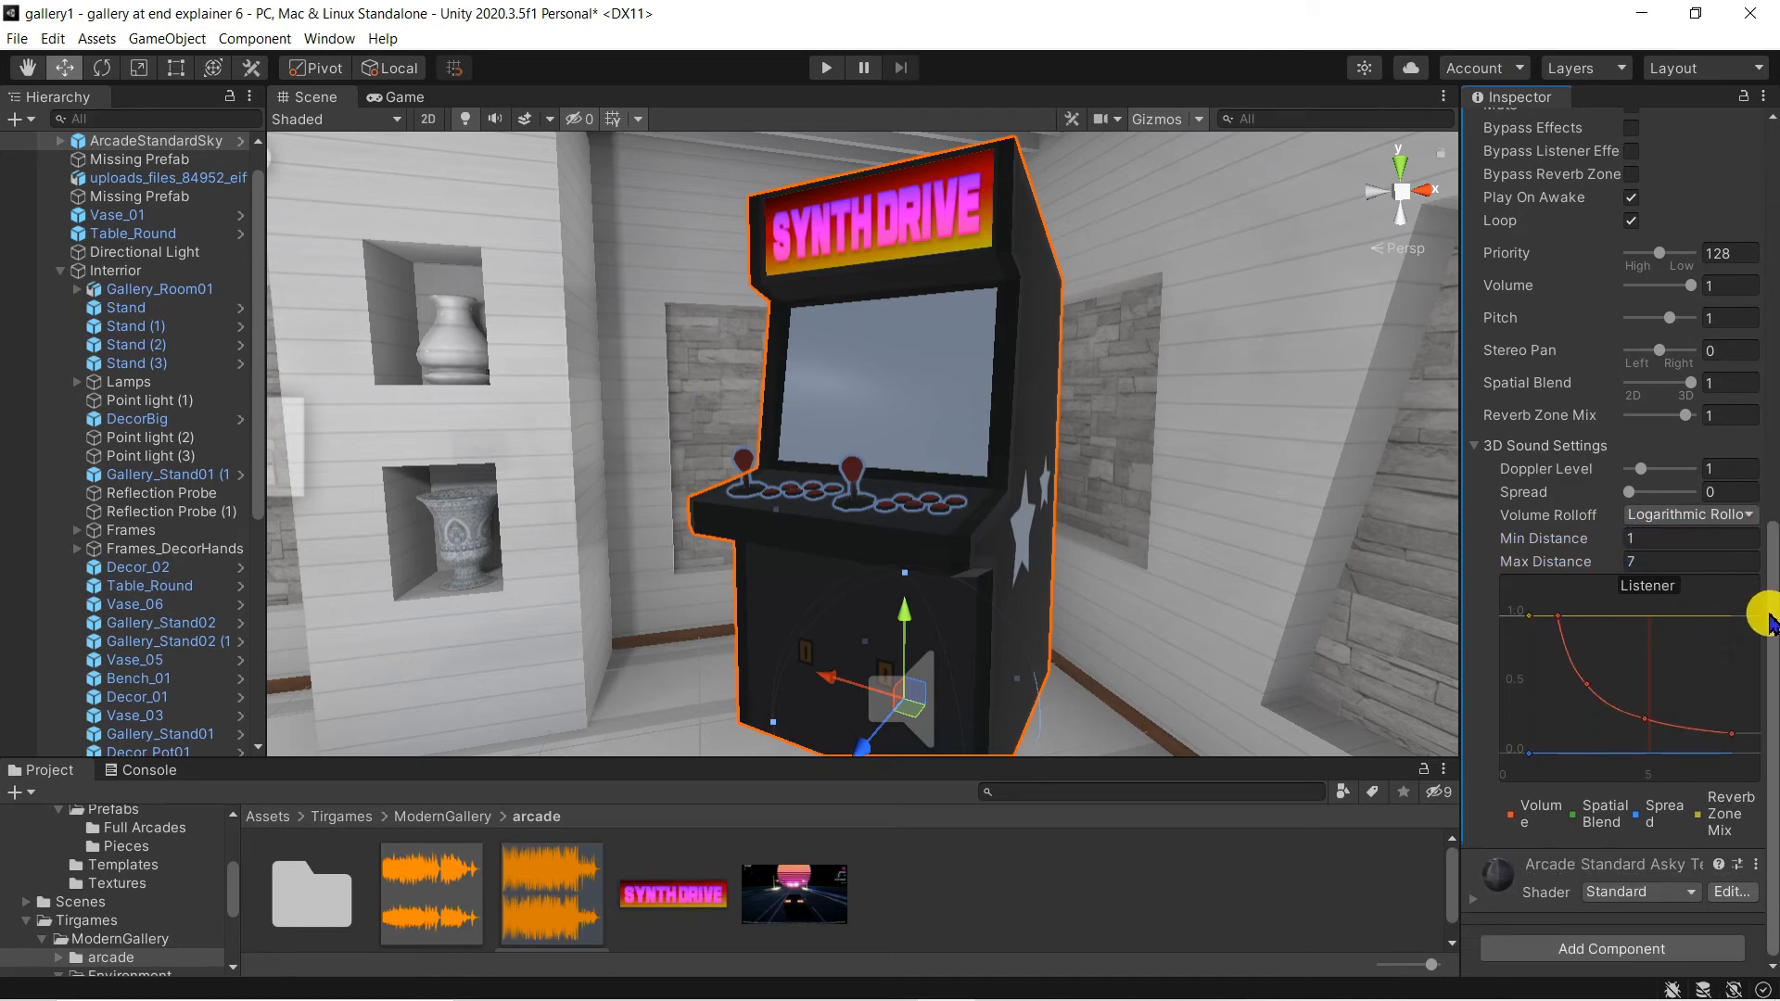
{"action": "mouse_move", "coordinate": [1766, 649]}
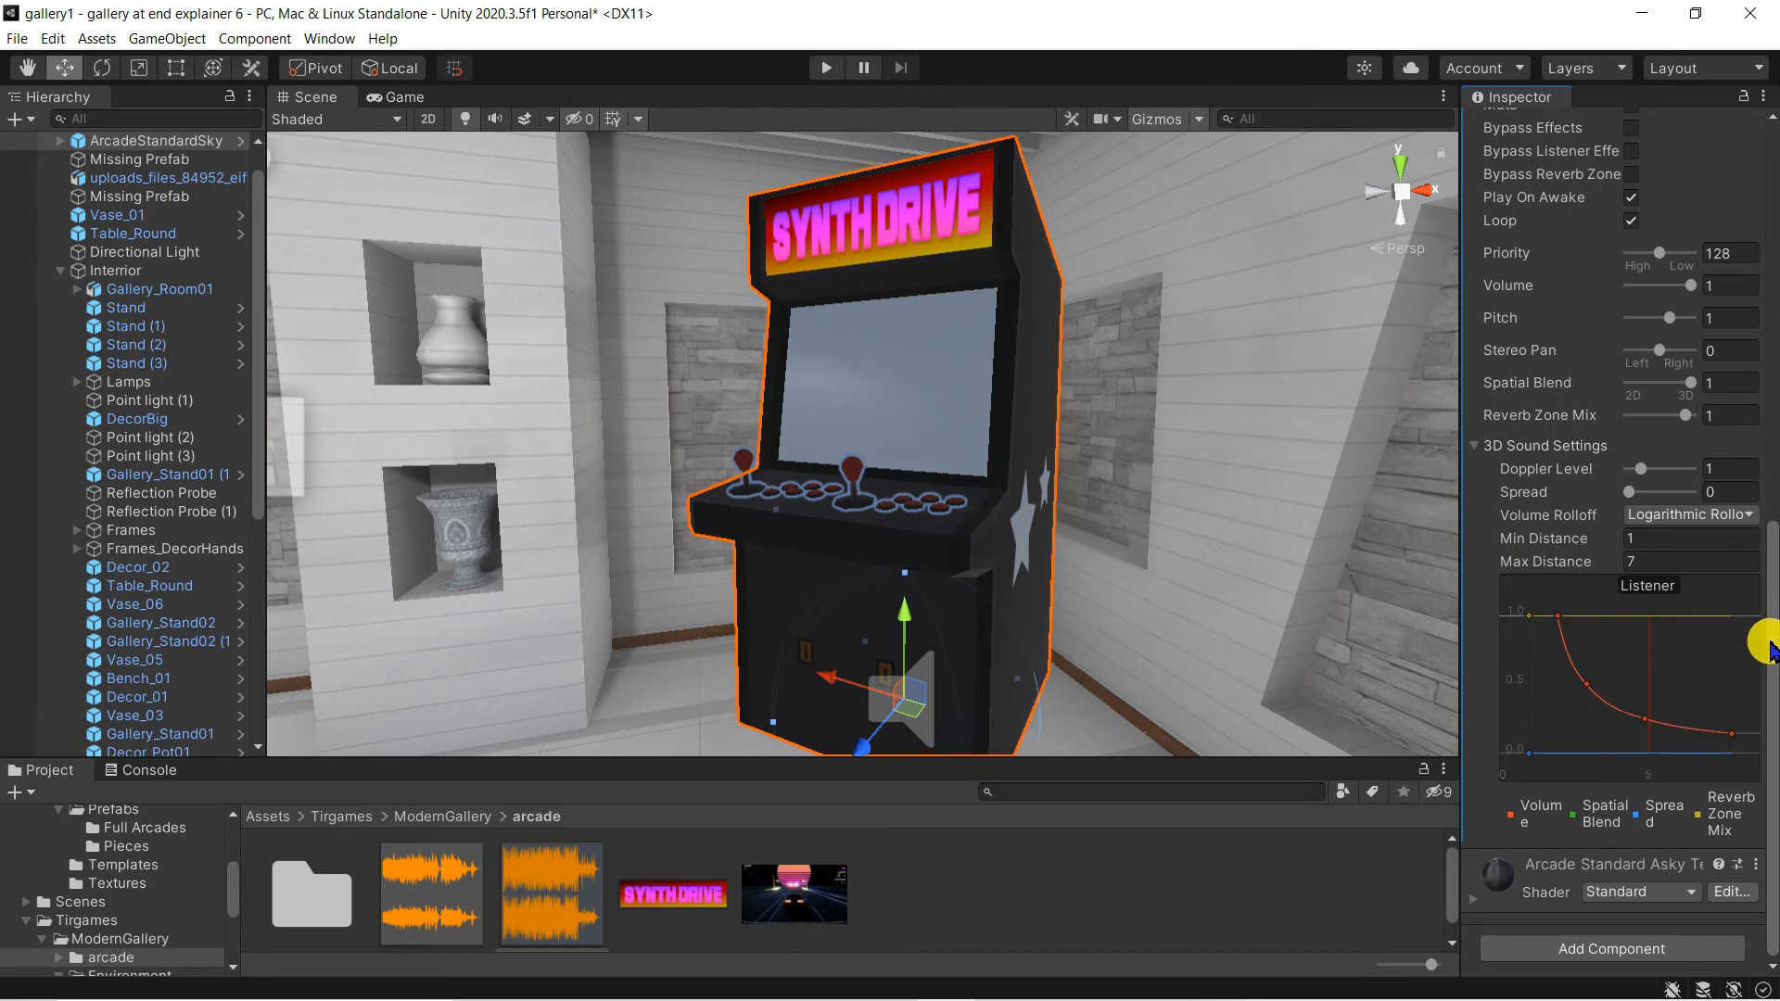